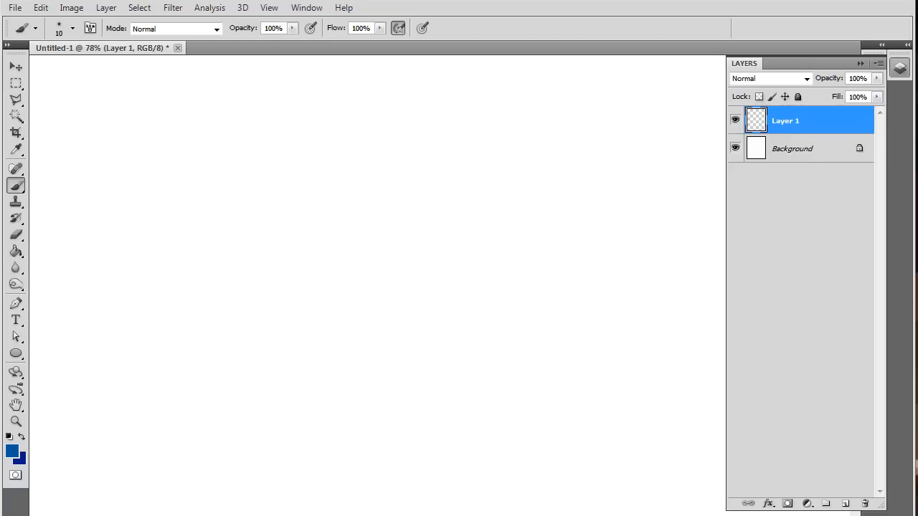
Step: Open a second Untitled-1 view through Window > Arrange > New Window
left_click(307, 7)
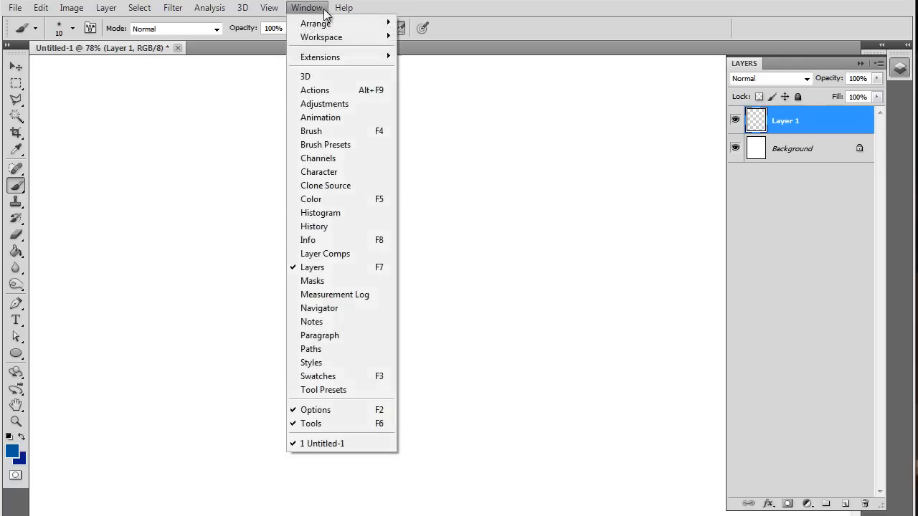
left_click(316, 23)
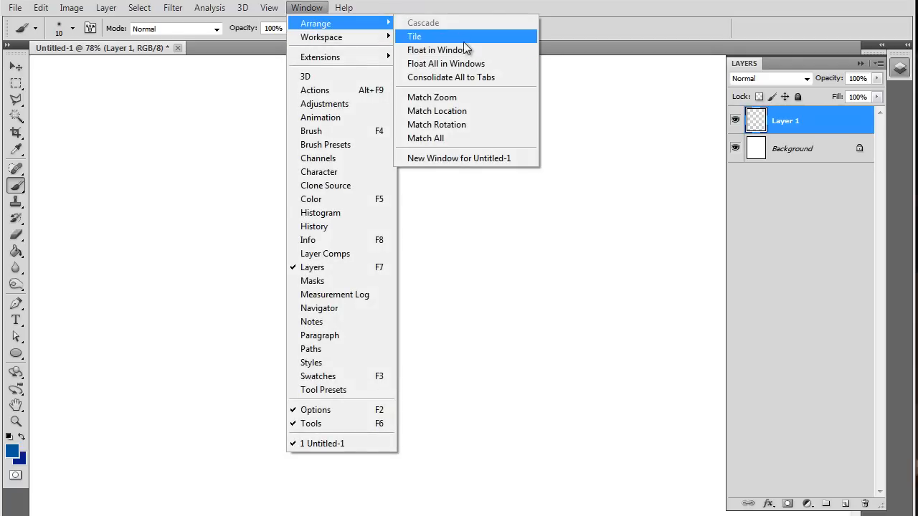
mouse_move(472, 159)
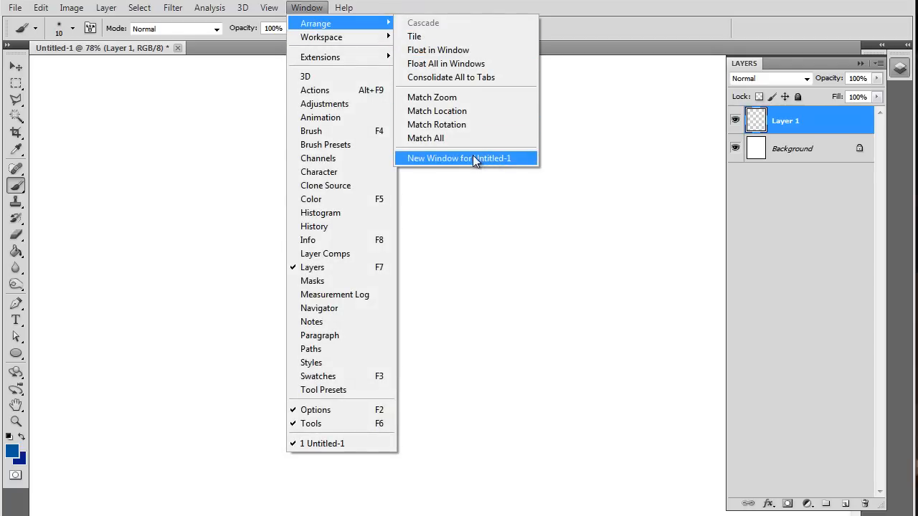
mouse_move(500, 163)
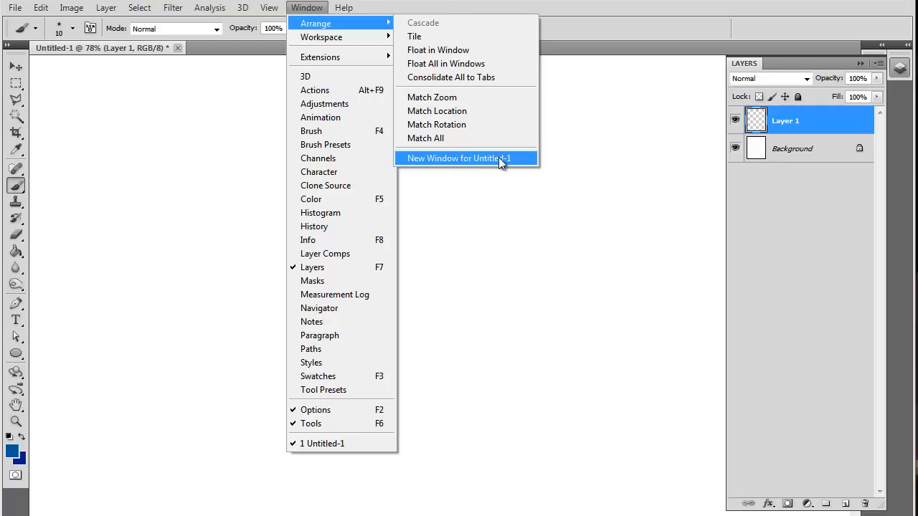
mouse_move(121, 59)
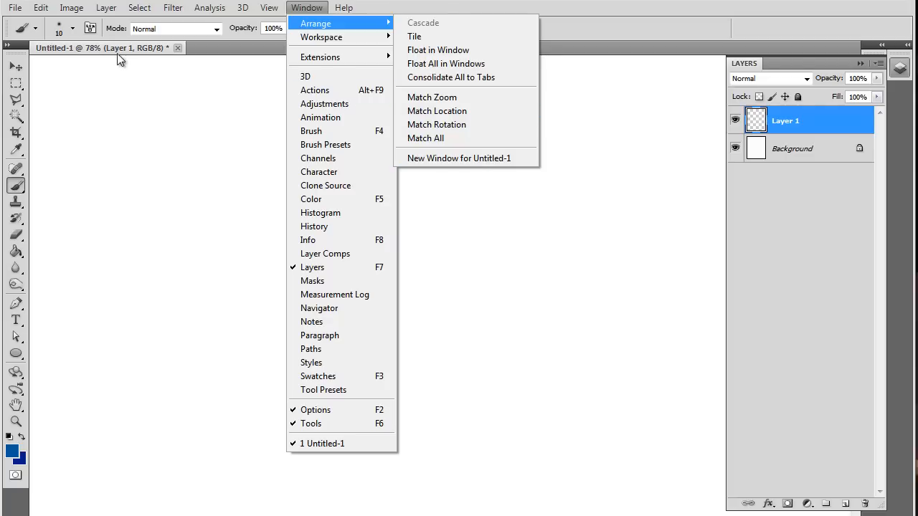
mouse_move(336, 57)
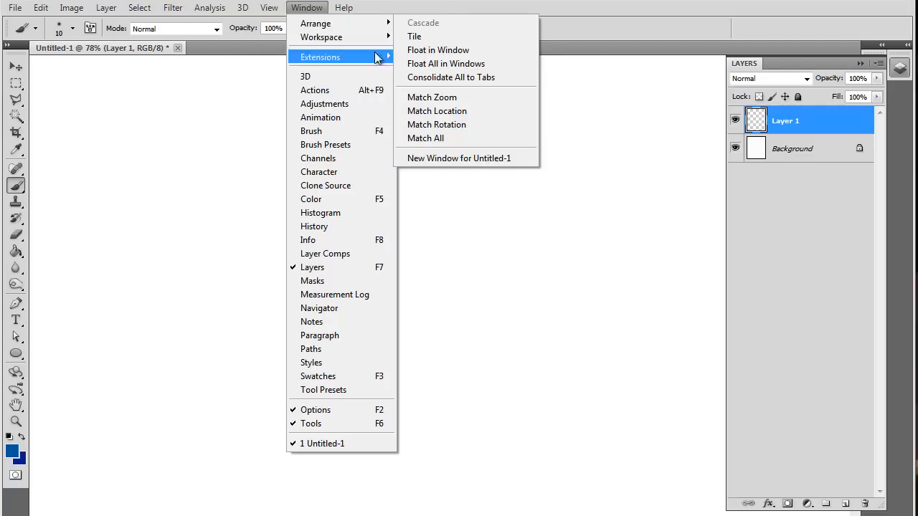
mouse_move(316, 22)
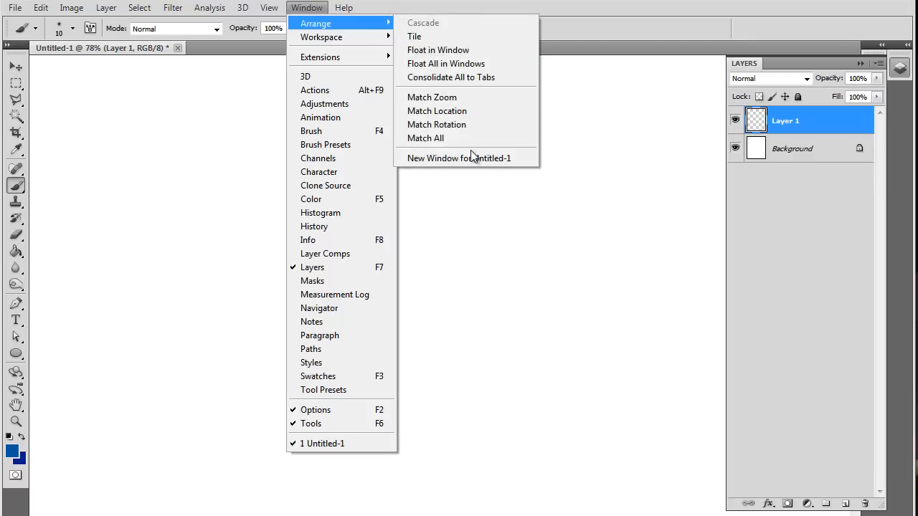
mouse_move(457, 124)
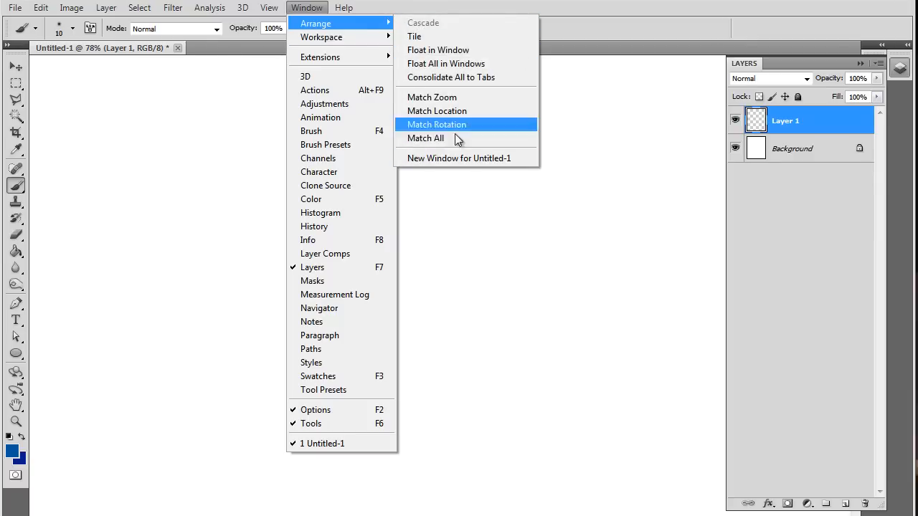
left_click(458, 158)
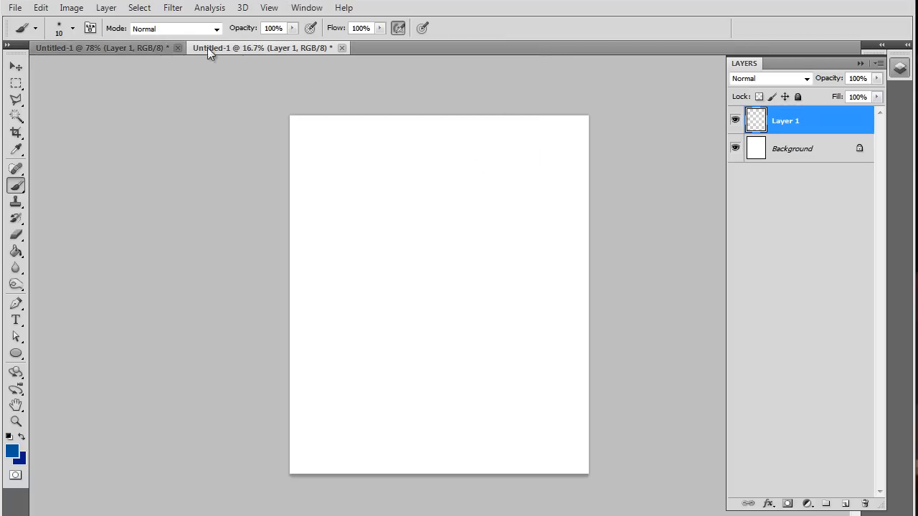
mouse_move(258, 48)
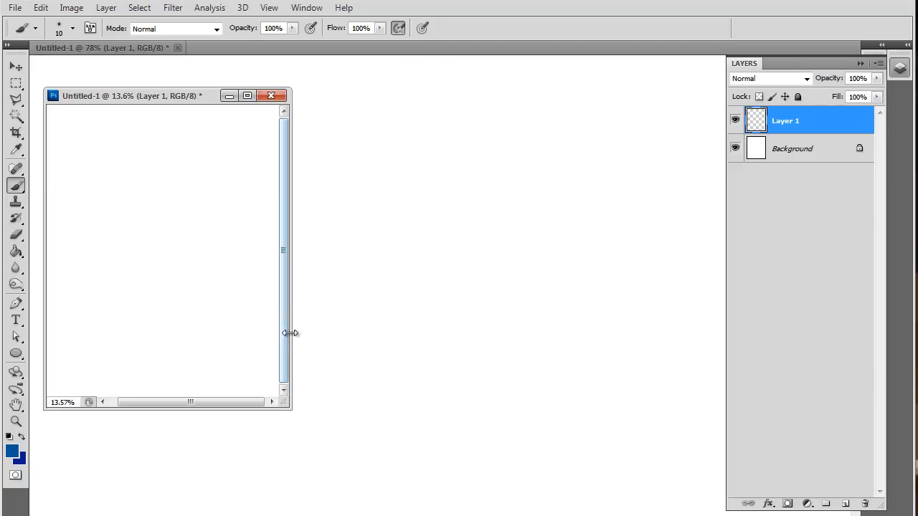
Step: Drag the floating second Untitled-1 window's edge to make it narrower
left_click_drag(291, 333, 242, 366)
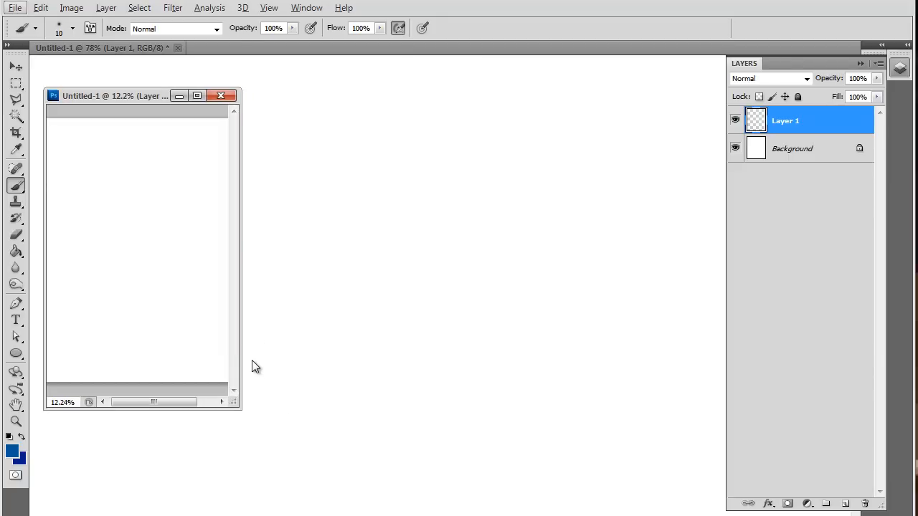
scroll("down", 3)
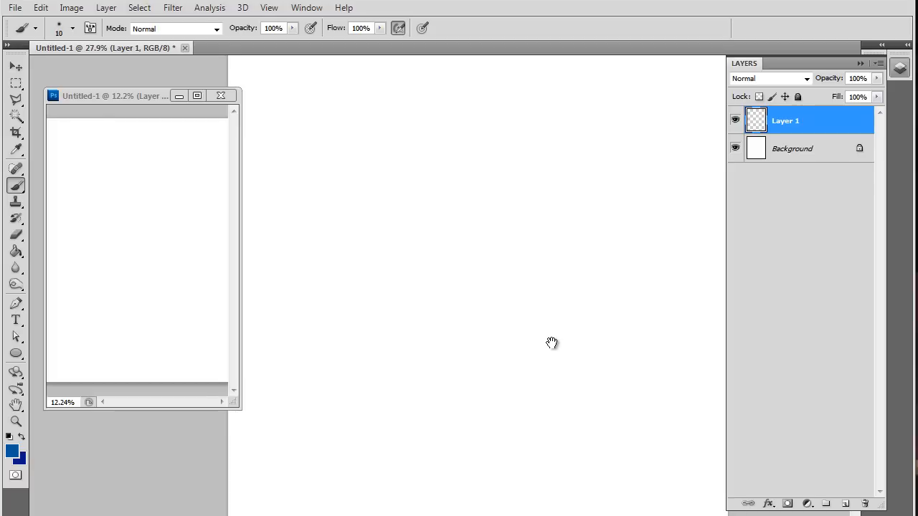
mouse_move(503, 289)
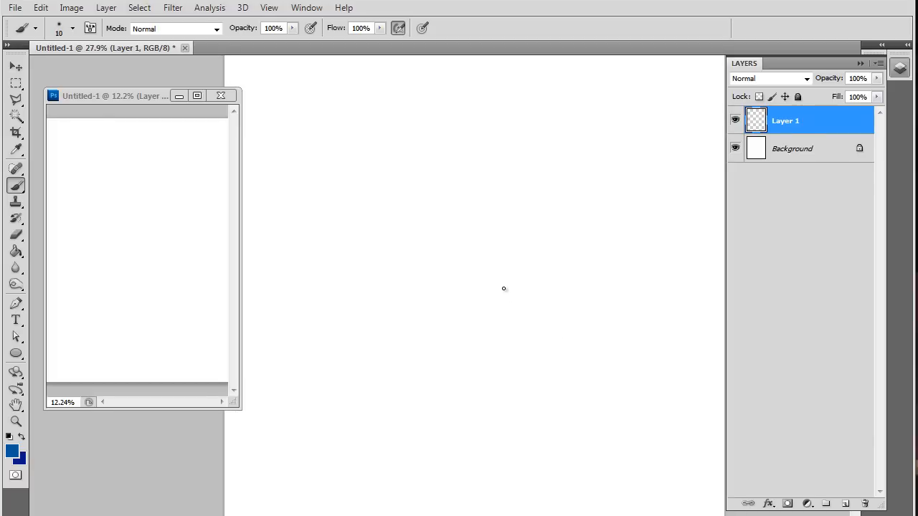
Step: Pick a lighter blue as the foreground painting colour
left_click(12, 454)
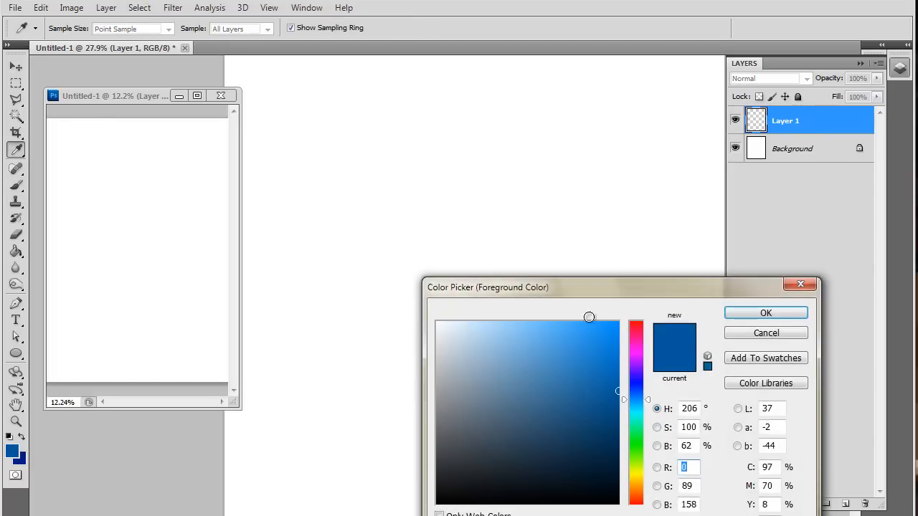
left_click(764, 313)
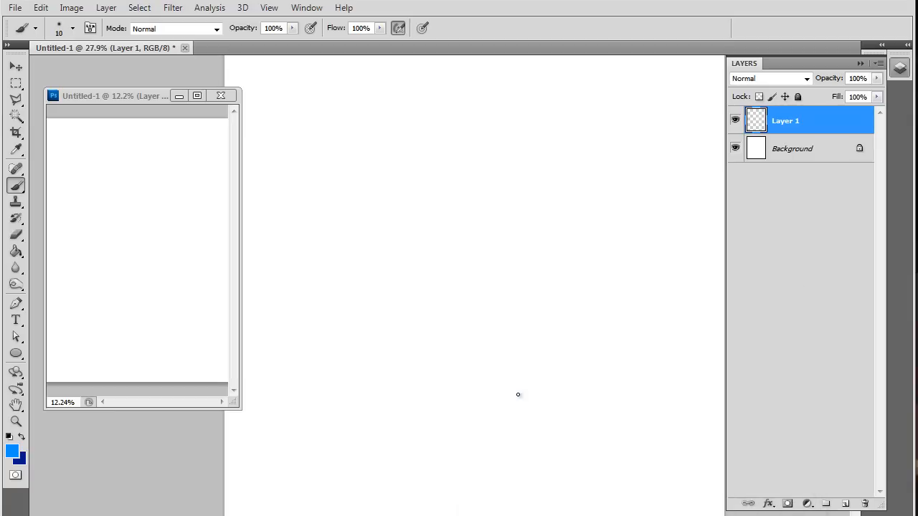
mouse_move(107, 153)
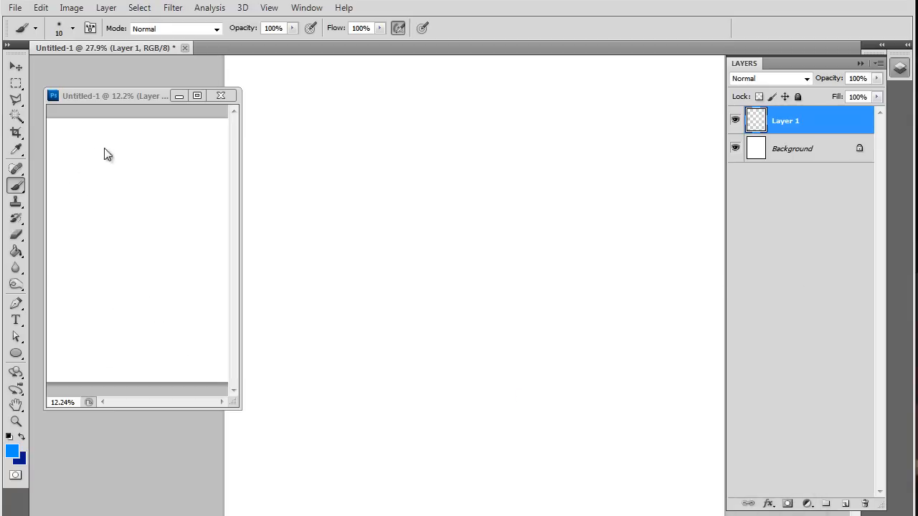
mouse_move(531, 236)
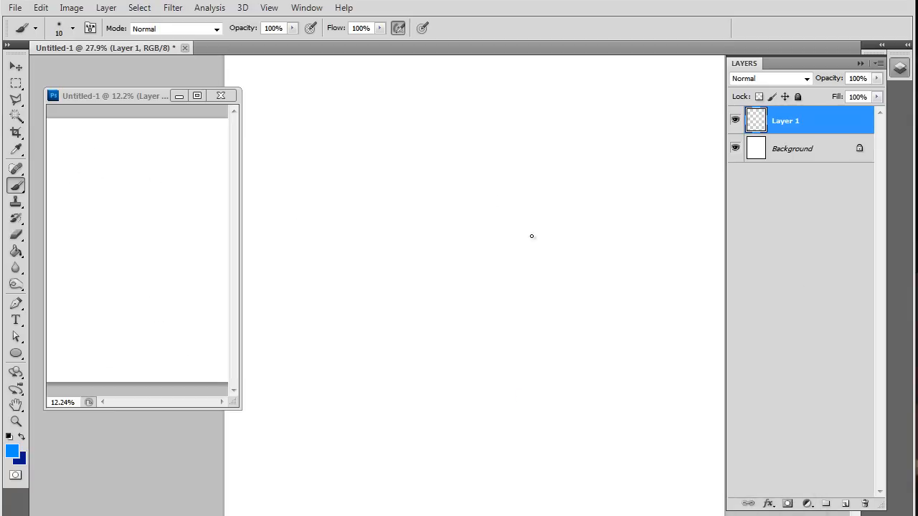
mouse_move(420, 193)
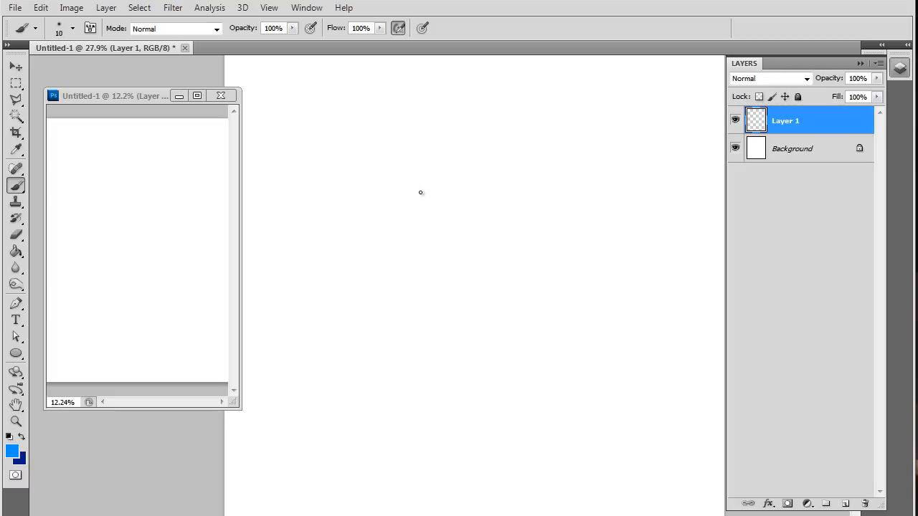
mouse_move(442, 297)
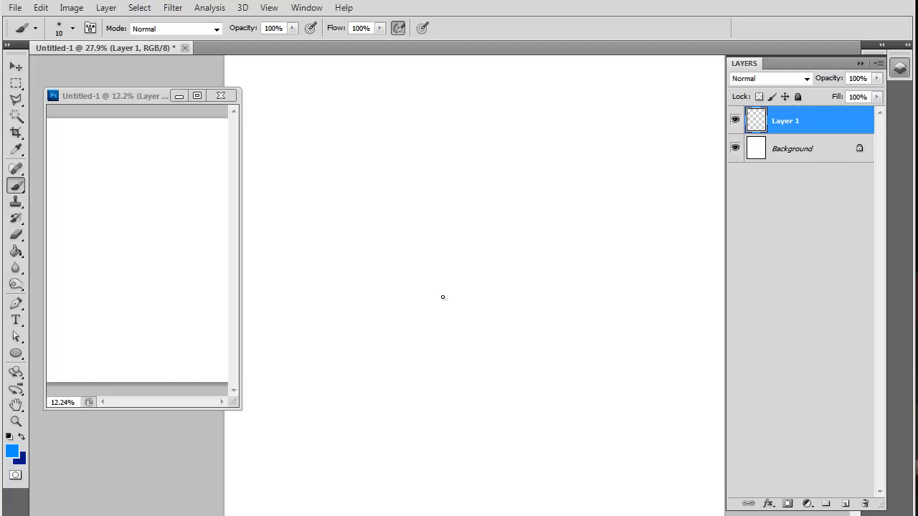
mouse_move(451, 248)
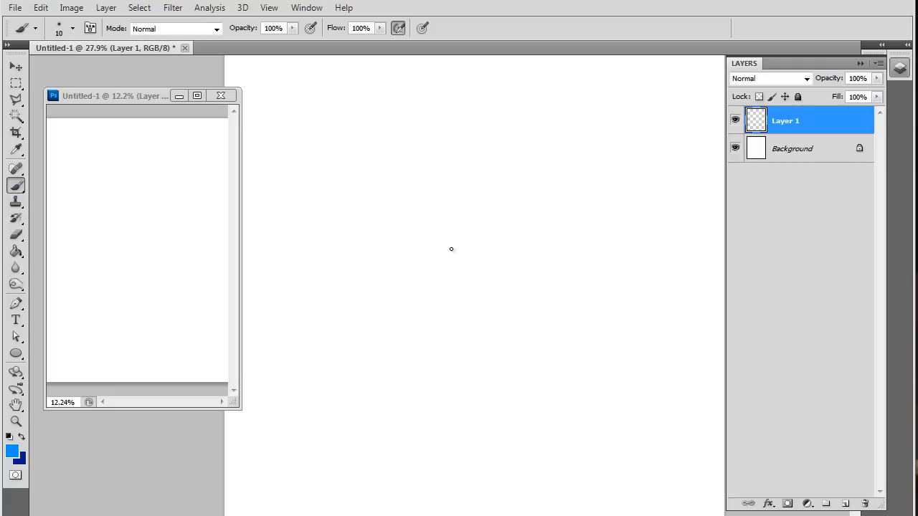
mouse_move(440, 319)
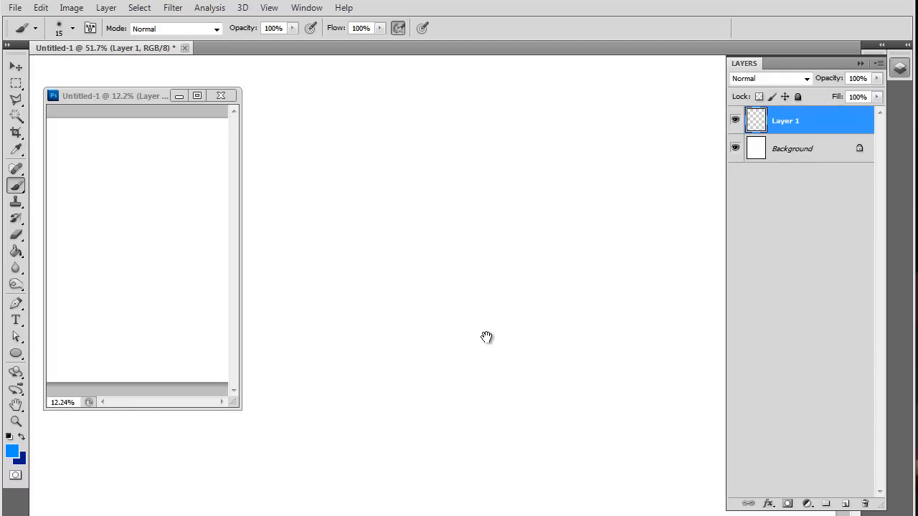
Step: Sketch the eye outline, eyebrow, iris and swirling pupil in light blue on Layer 1
left_click_drag(395, 290, 442, 228)
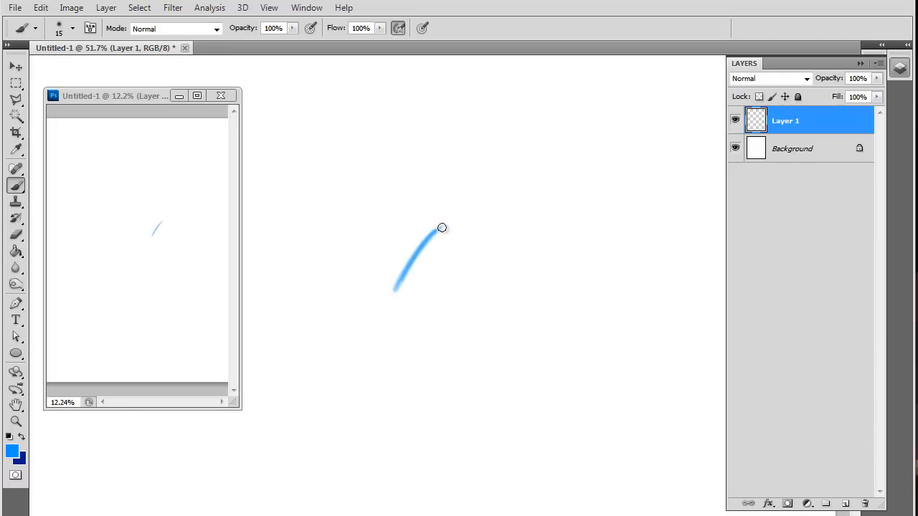
left_click_drag(442, 227, 545, 312)
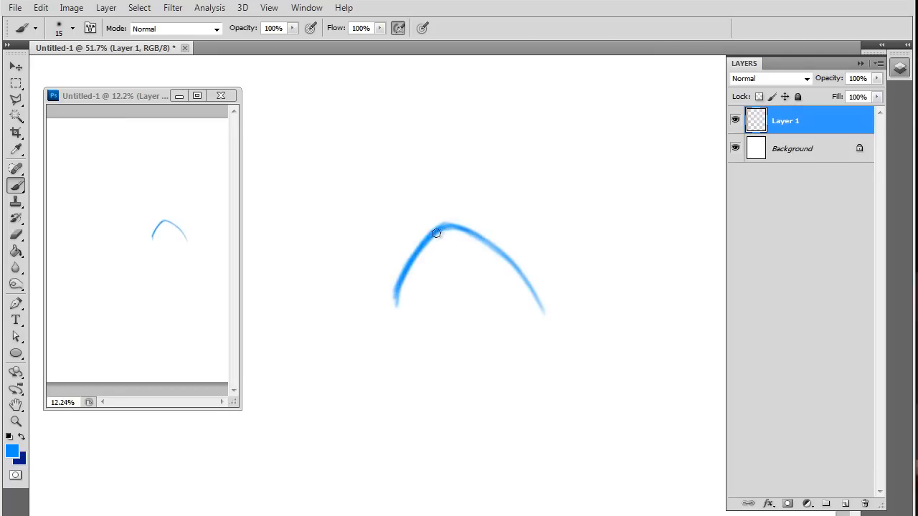
left_click_drag(395, 301, 489, 320)
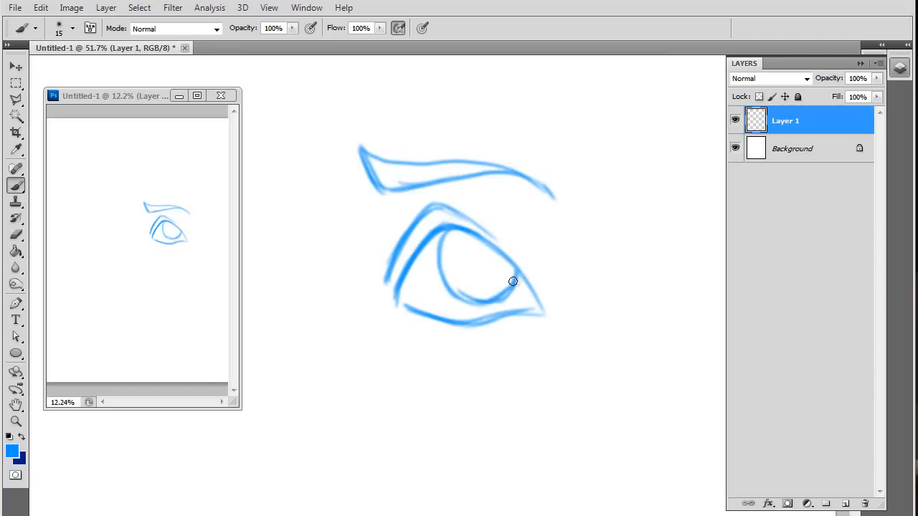
left_click_drag(513, 281, 463, 296)
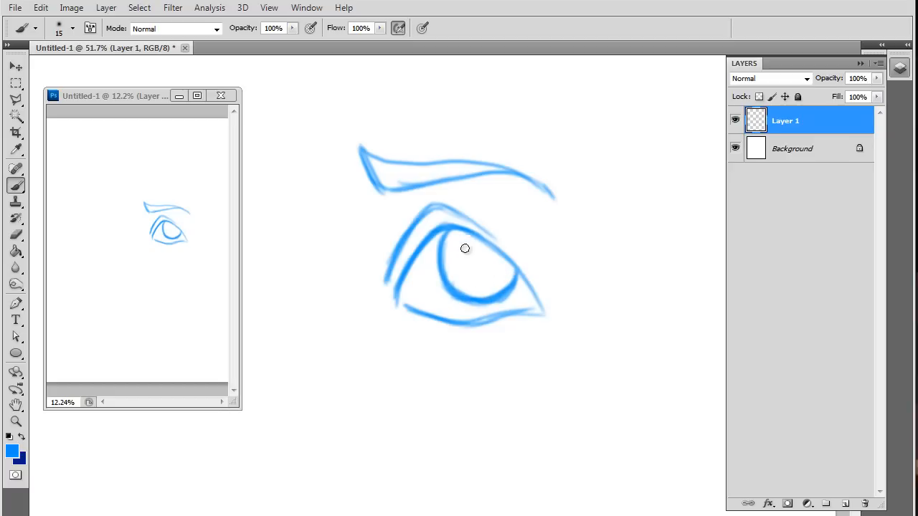
left_click_drag(465, 248, 496, 269)
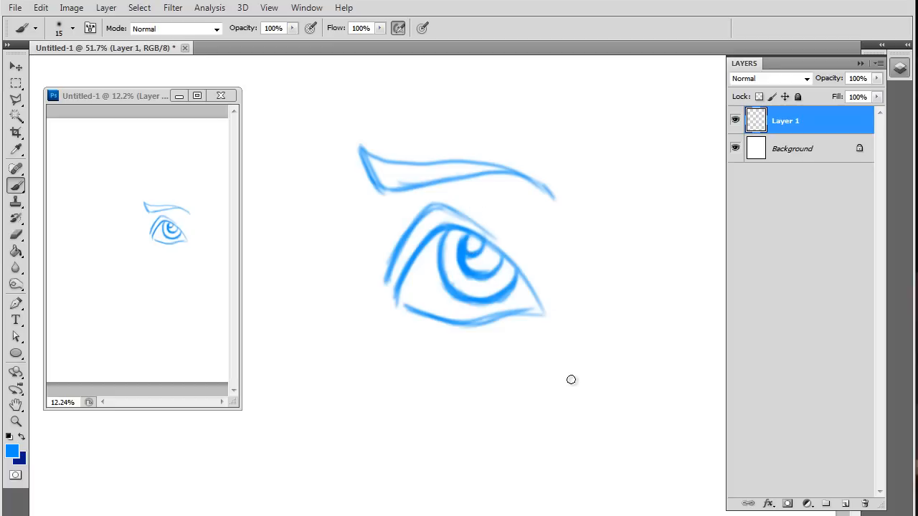
mouse_move(503, 287)
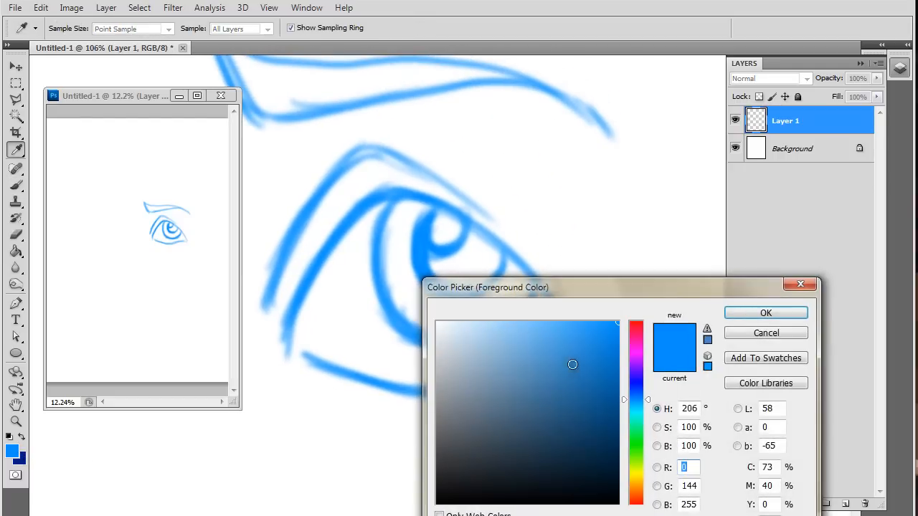
Step: Confirm a darker blue and ink the upper and lower eyelid lines
left_click(765, 312)
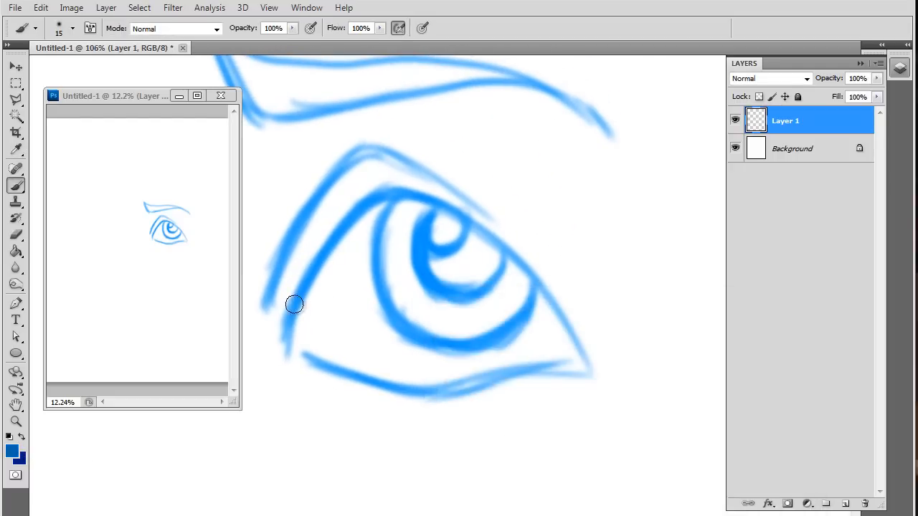
left_click_drag(294, 304, 343, 224)
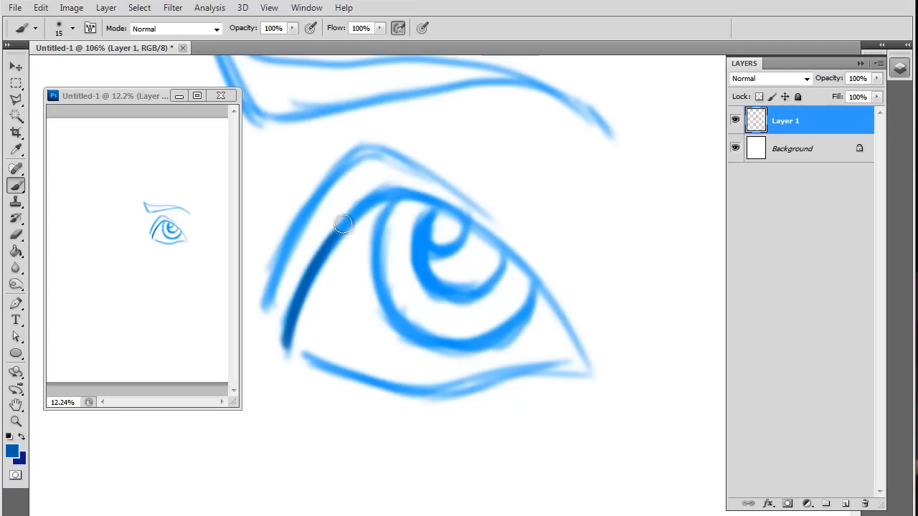
left_click_drag(342, 223, 568, 338)
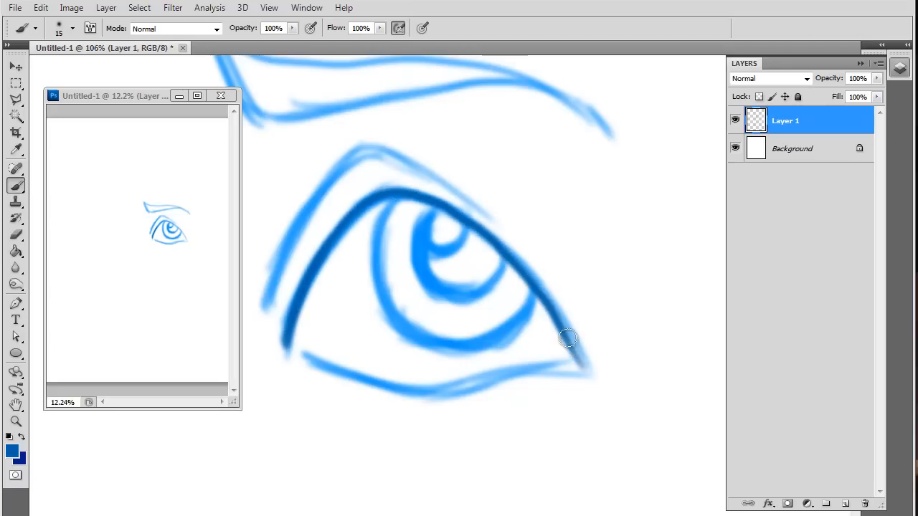
left_click_drag(567, 337, 332, 237)
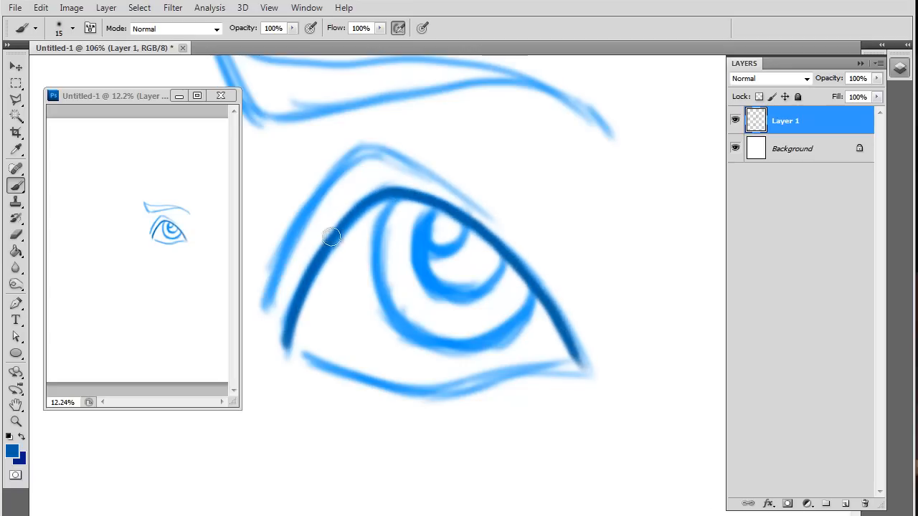
left_click_drag(332, 237, 304, 356)
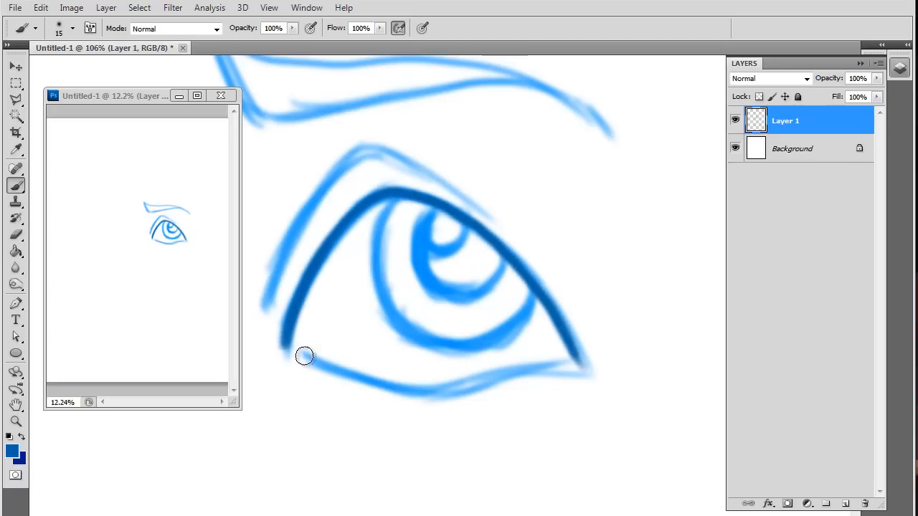
left_click_drag(305, 357, 535, 365)
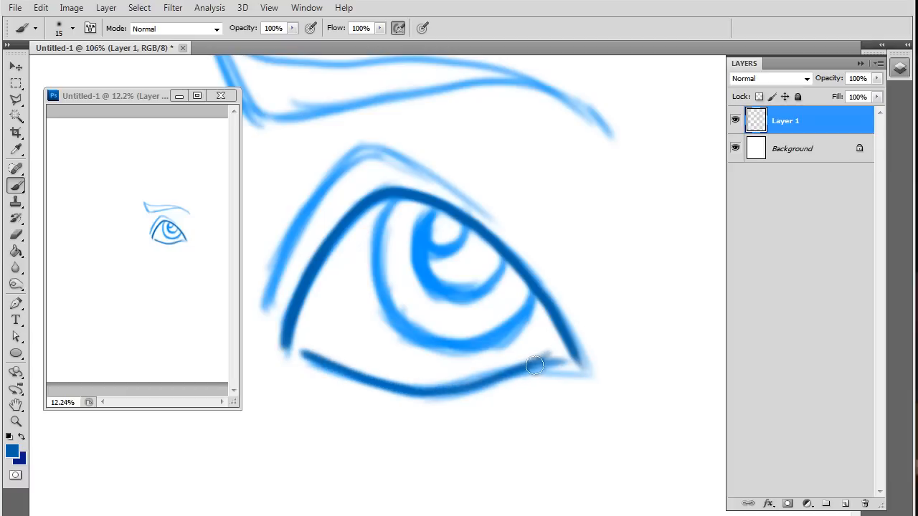
left_click_drag(534, 366, 265, 306)
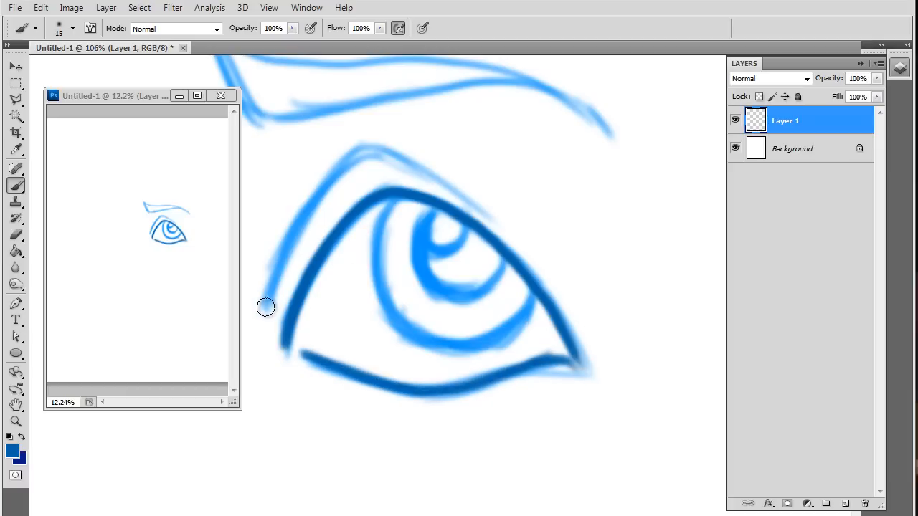
Step: Ink the eyelid crease and the iris outline in darker blue
left_click_drag(266, 307, 378, 160)
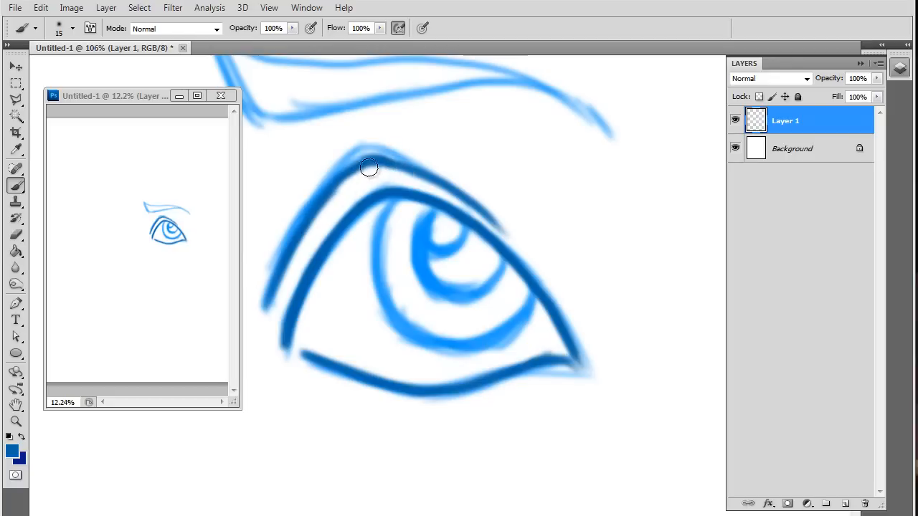
left_click_drag(369, 167, 508, 382)
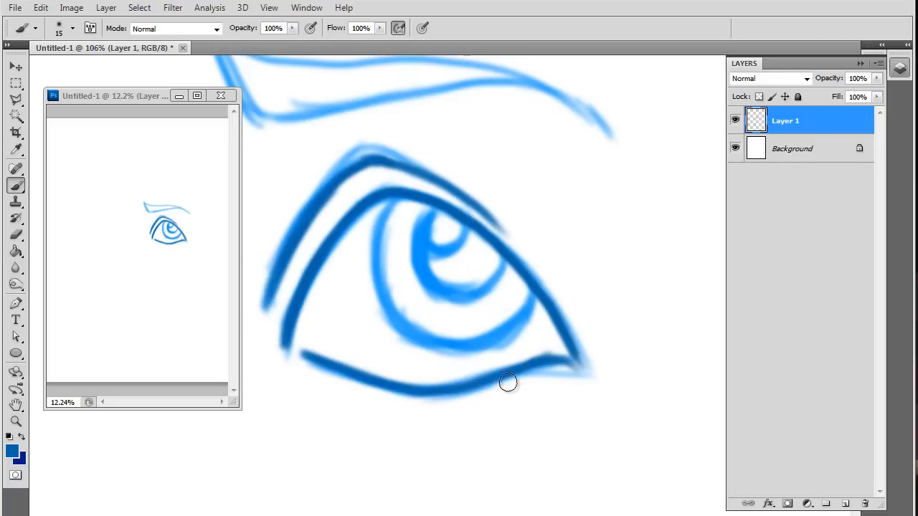
mouse_move(167, 240)
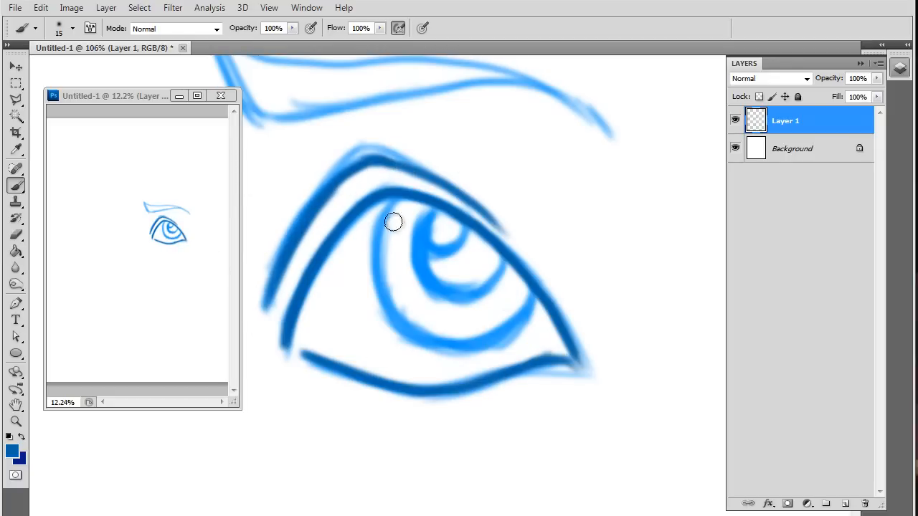
left_click_drag(393, 221, 476, 346)
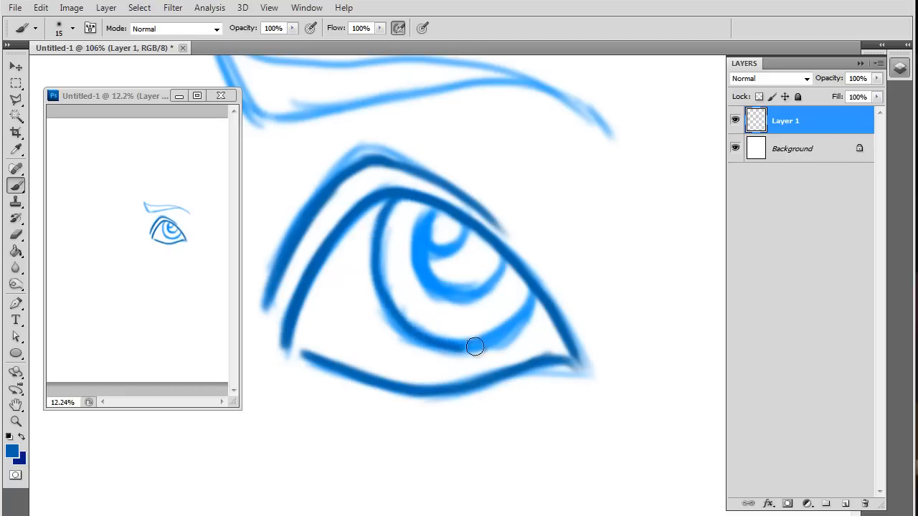
left_click_drag(477, 346, 382, 234)
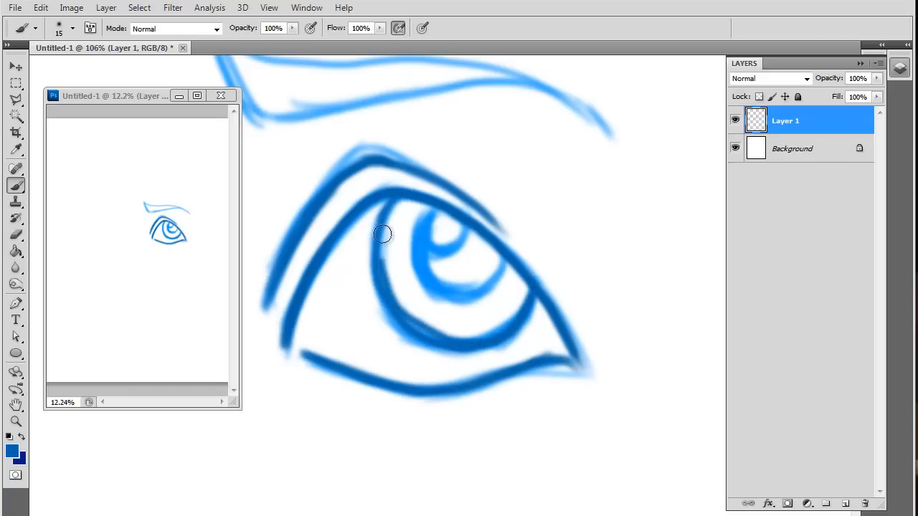
left_click_drag(382, 234, 410, 278)
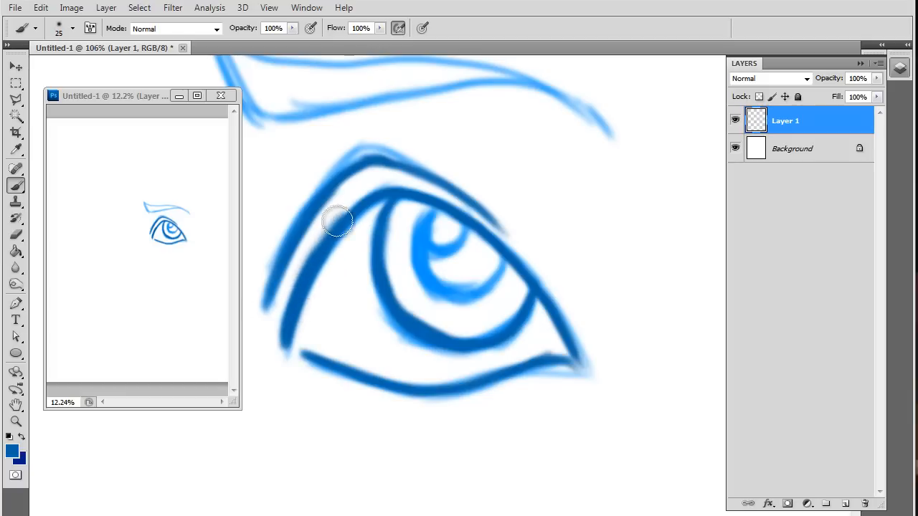
Step: Thicken the upper eyelid line toward the outer corner
left_click_drag(337, 218, 584, 362)
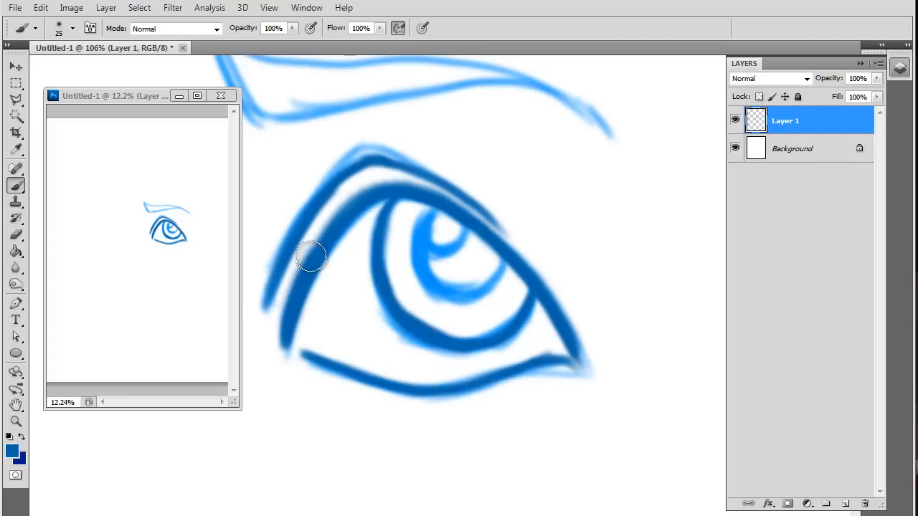
left_click_drag(312, 256, 534, 280)
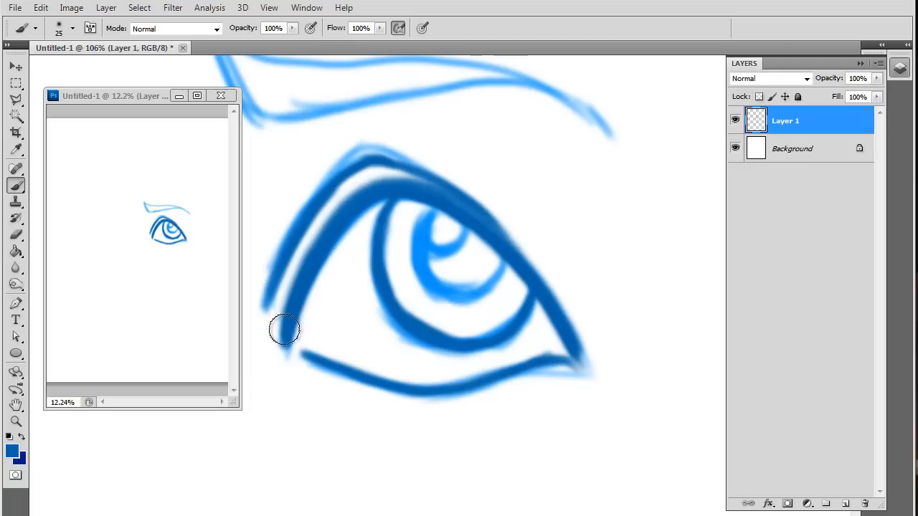
left_click_drag(279, 329, 469, 208)
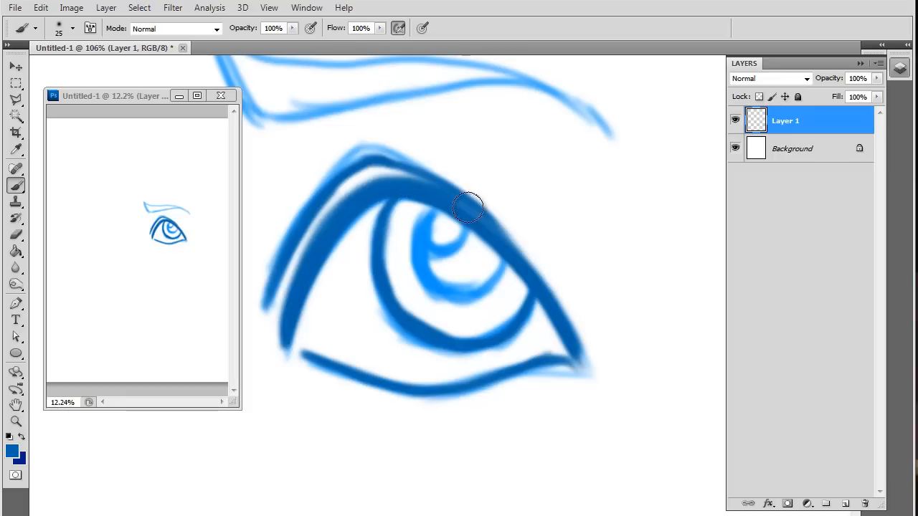
Step: Fill the iris dark blue around a white highlight and soften its edges
left_click_drag(470, 208, 308, 308)
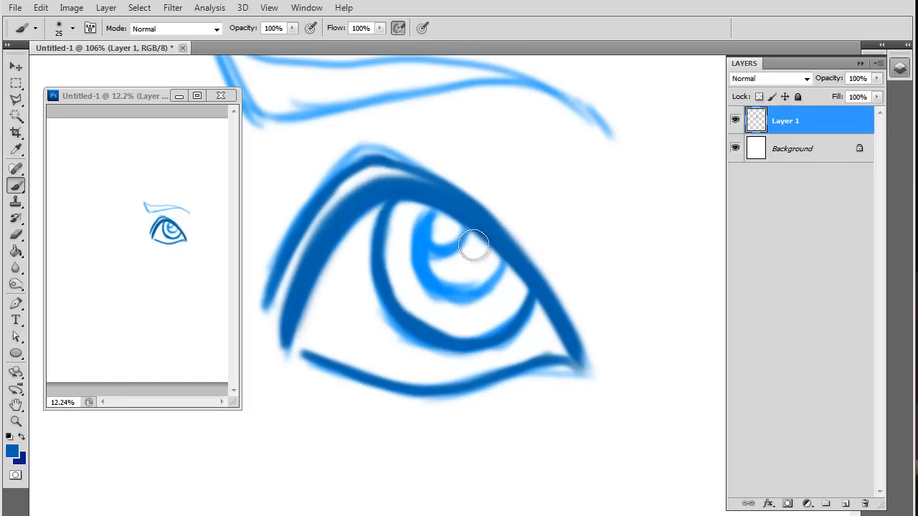
left_click_drag(474, 244, 441, 287)
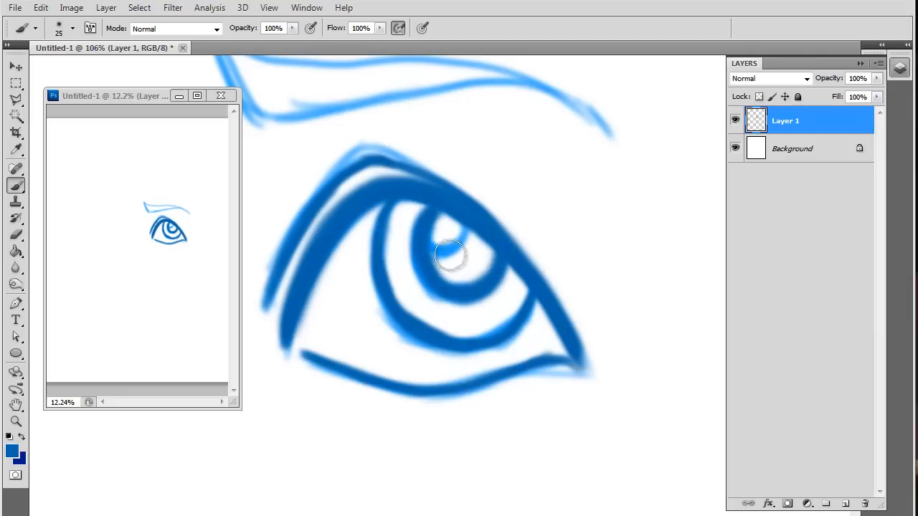
left_click_drag(450, 254, 444, 274)
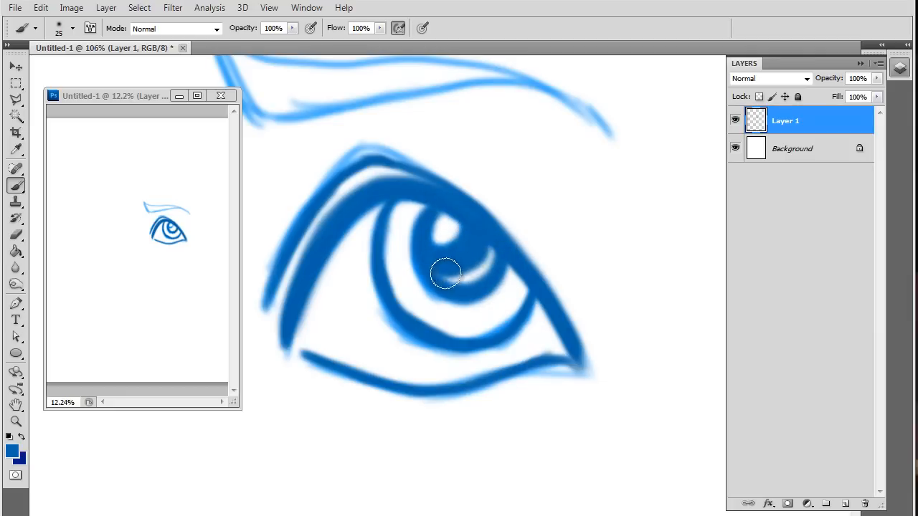
left_click_drag(473, 258, 441, 284)
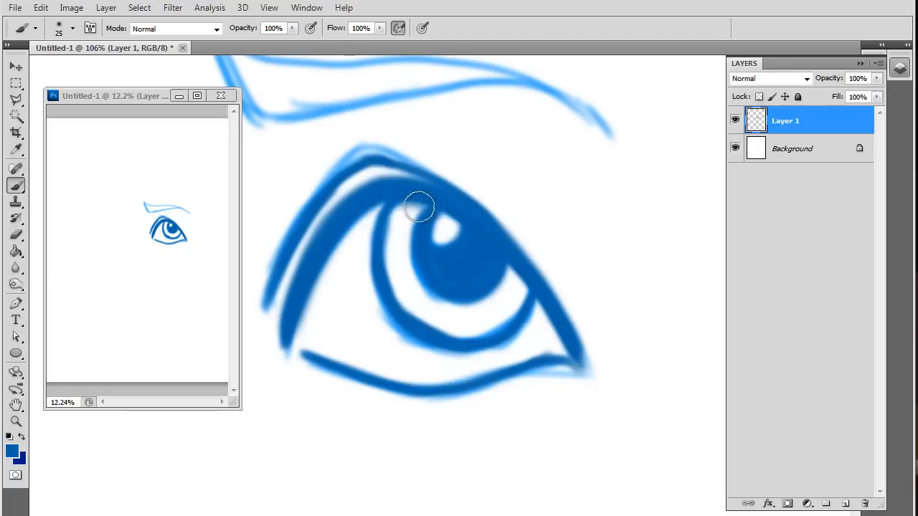
left_click_drag(419, 208, 506, 276)
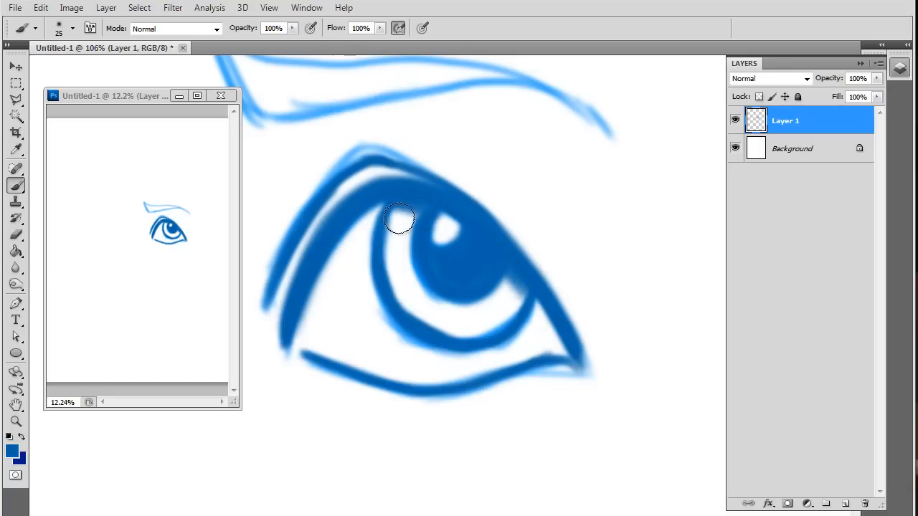
left_click_drag(399, 218, 502, 271)
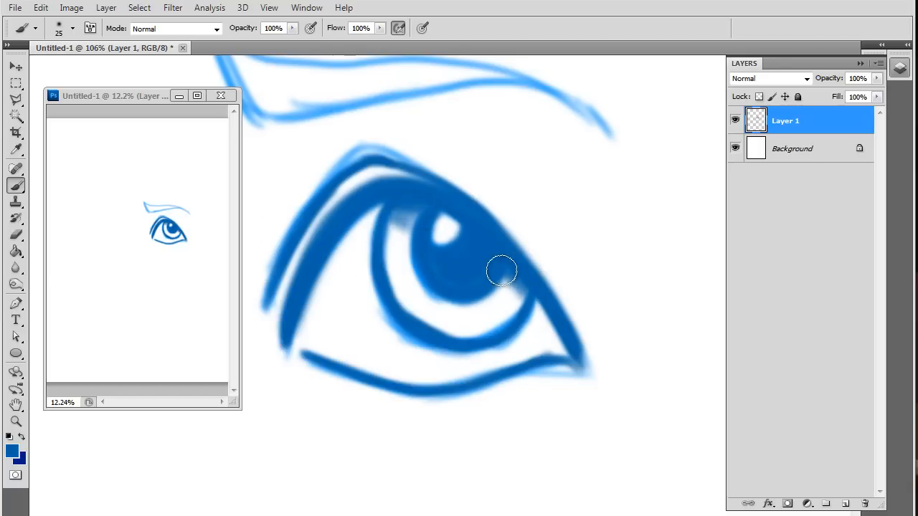
left_click_drag(502, 280, 394, 208)
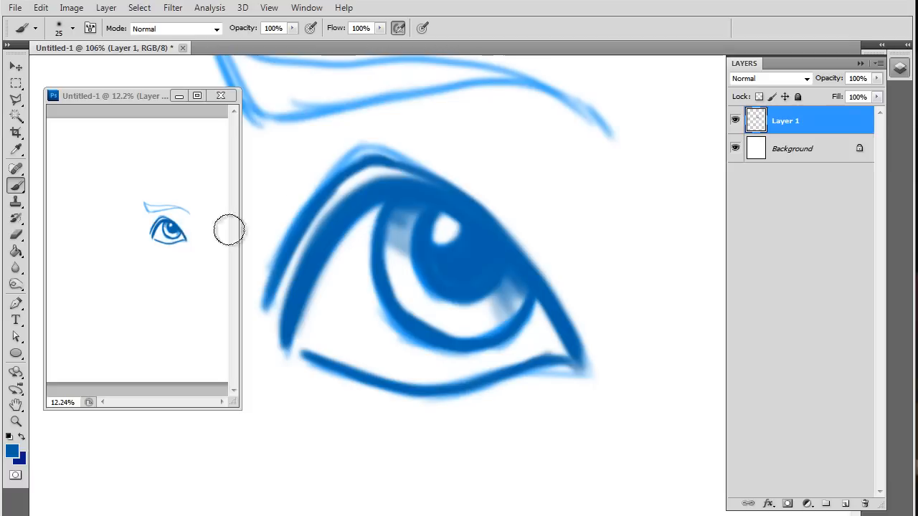
mouse_move(518, 297)
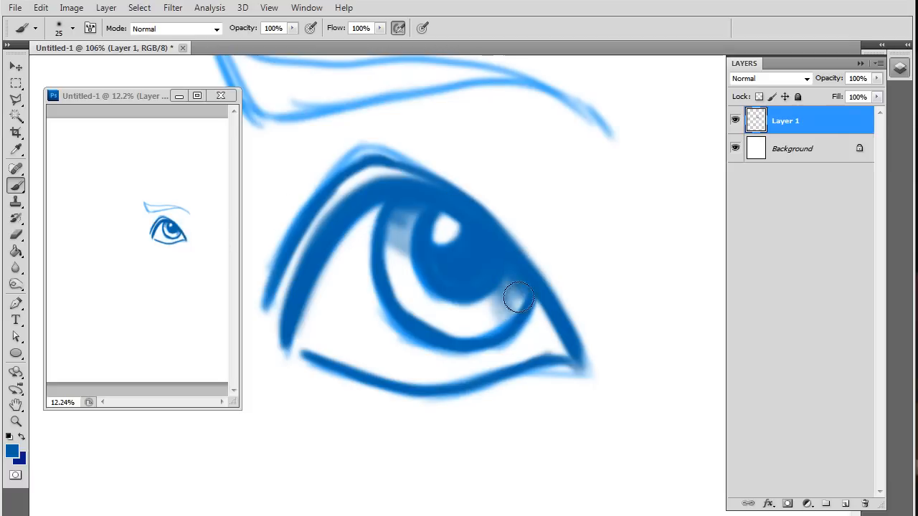
left_click_drag(518, 297, 391, 230)
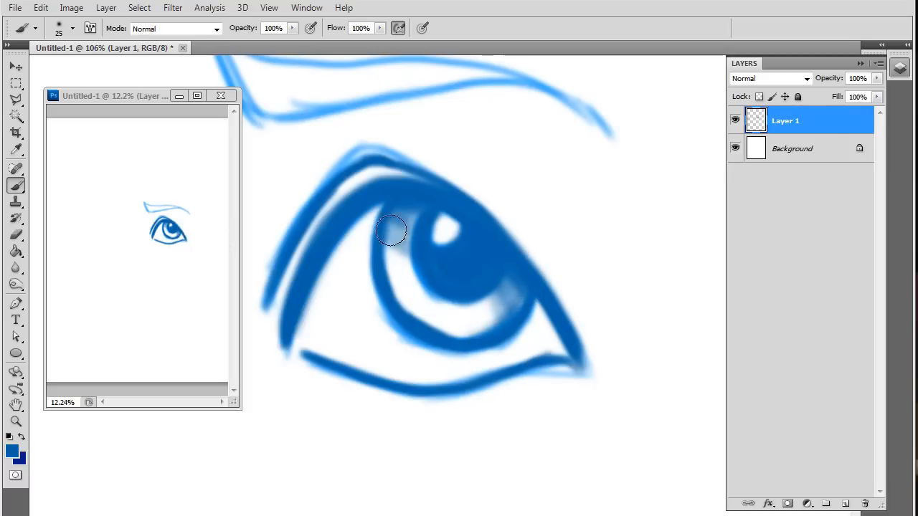
left_click_drag(391, 229, 493, 285)
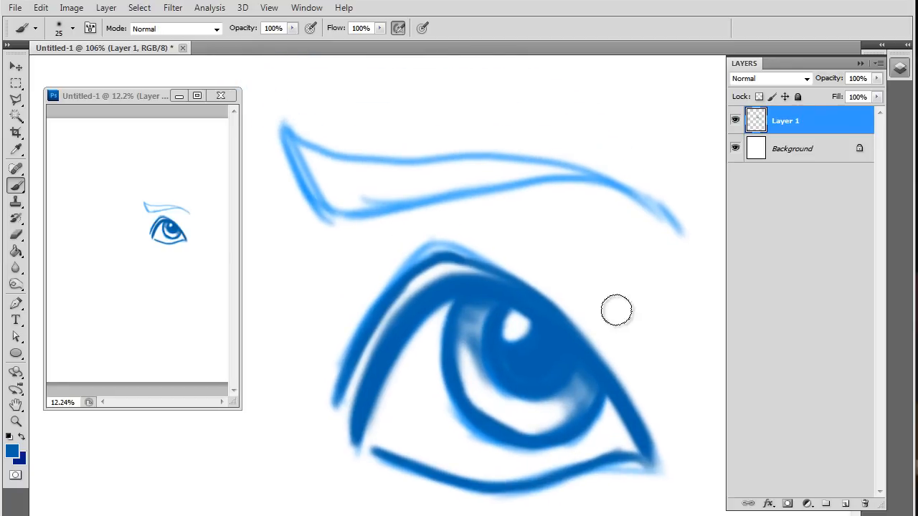
Step: Paint inside the eyebrow outline with the 25 px brush until it is solid blue
left_click_drag(615, 309, 321, 148)
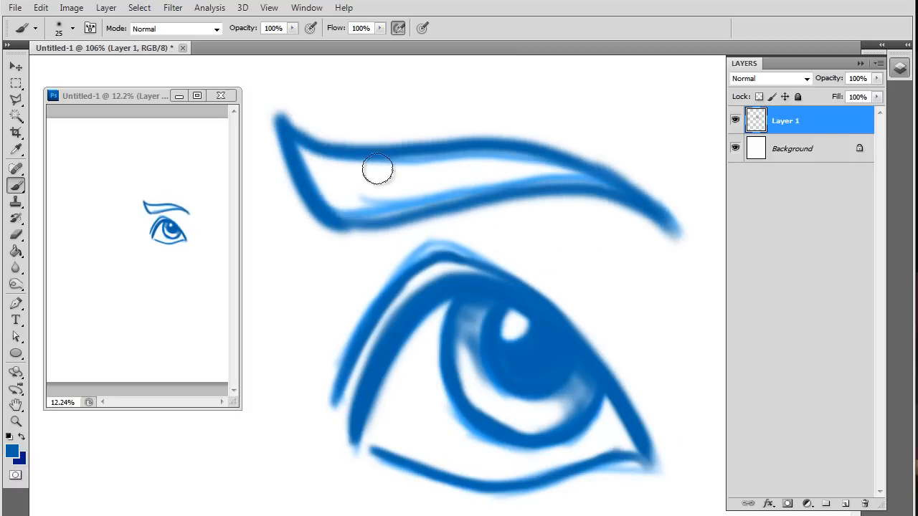
left_click_drag(377, 168, 498, 178)
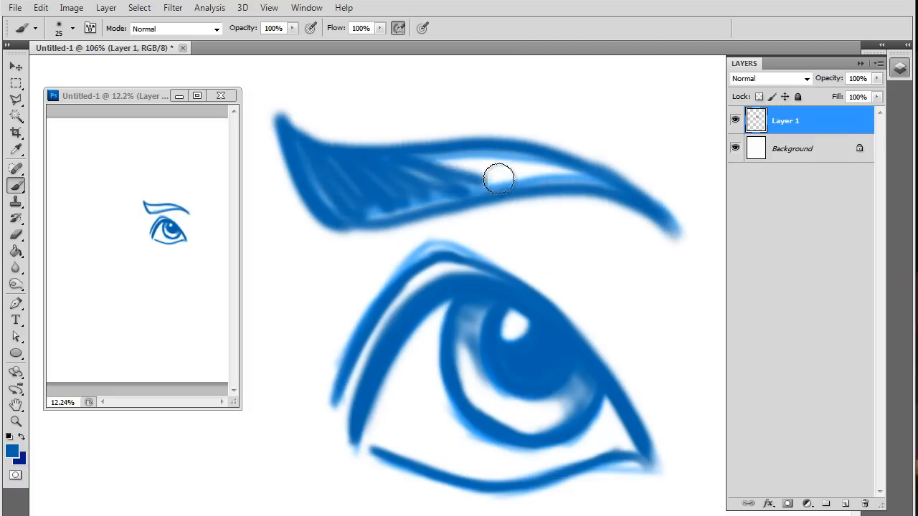
left_click_drag(498, 178, 319, 183)
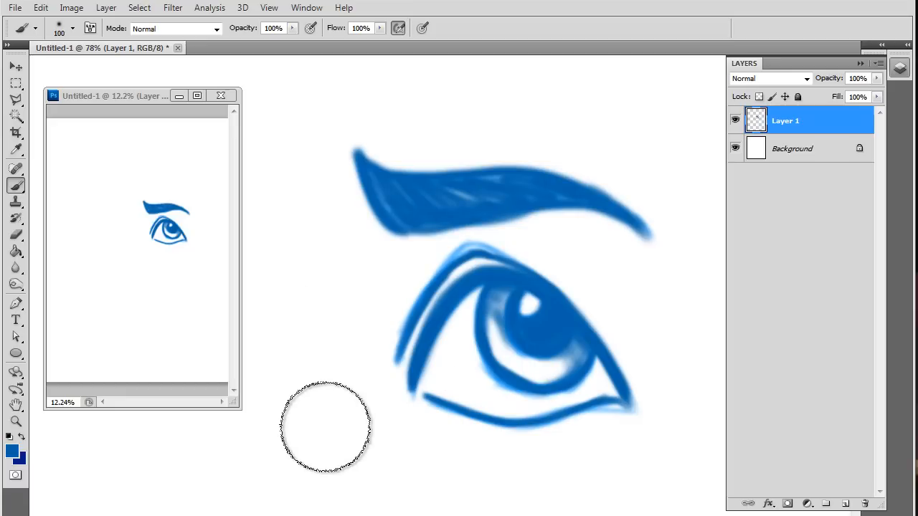
mouse_move(290, 291)
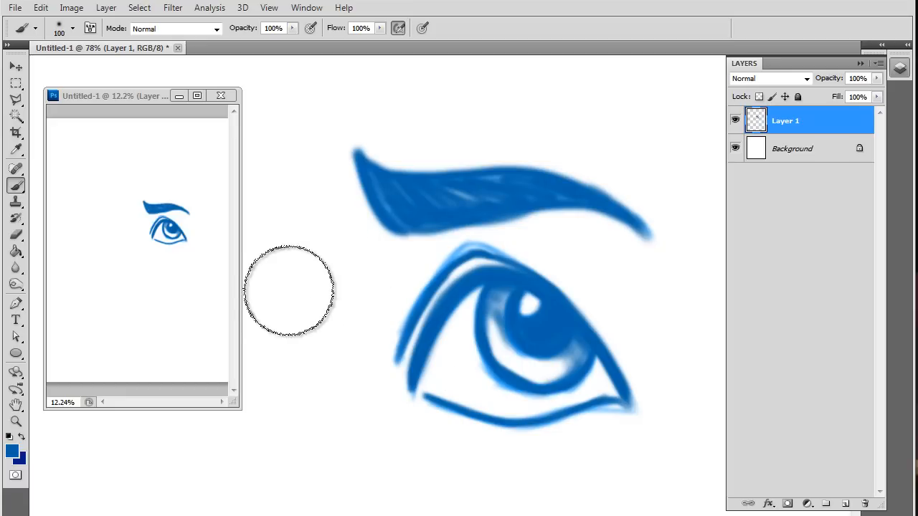
Step: Paint soft 100 px blue shading beside the inner corner, above the outer corner, and under the eyebrow
left_click_drag(290, 290, 344, 341)
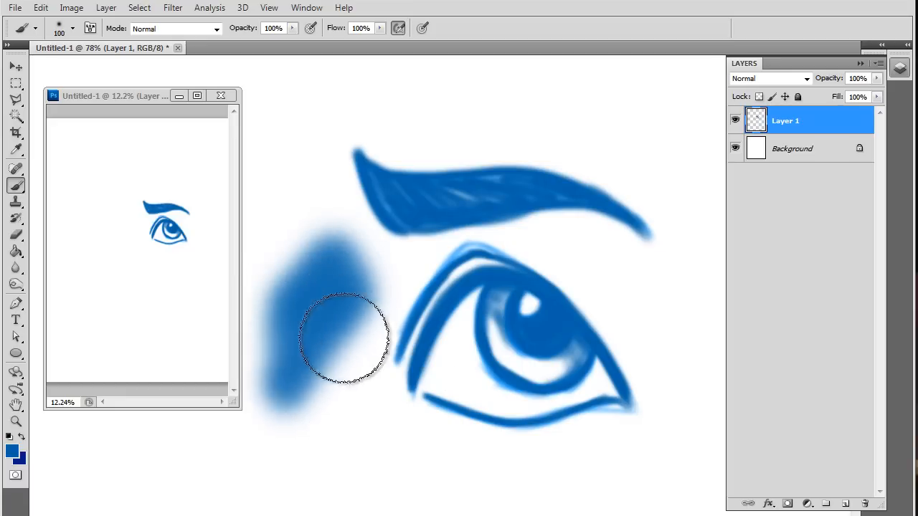
left_click_drag(344, 340, 376, 327)
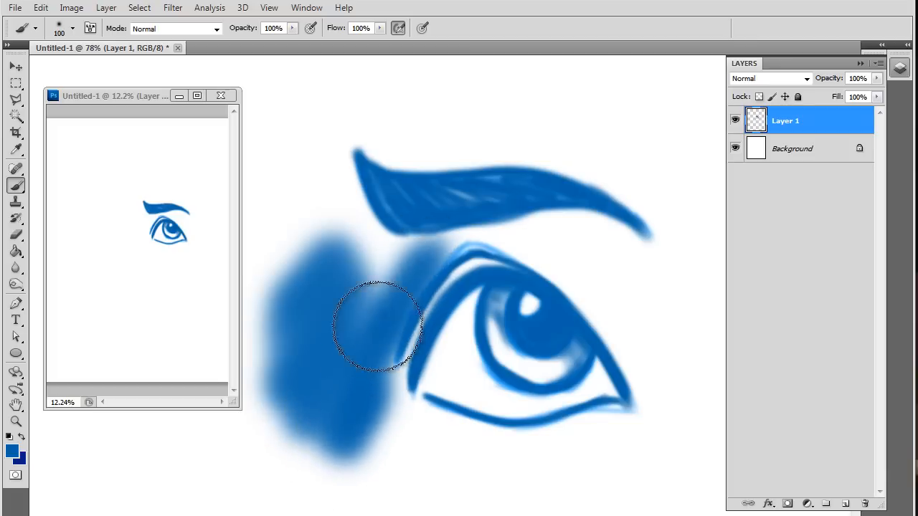
left_click_drag(380, 329, 610, 222)
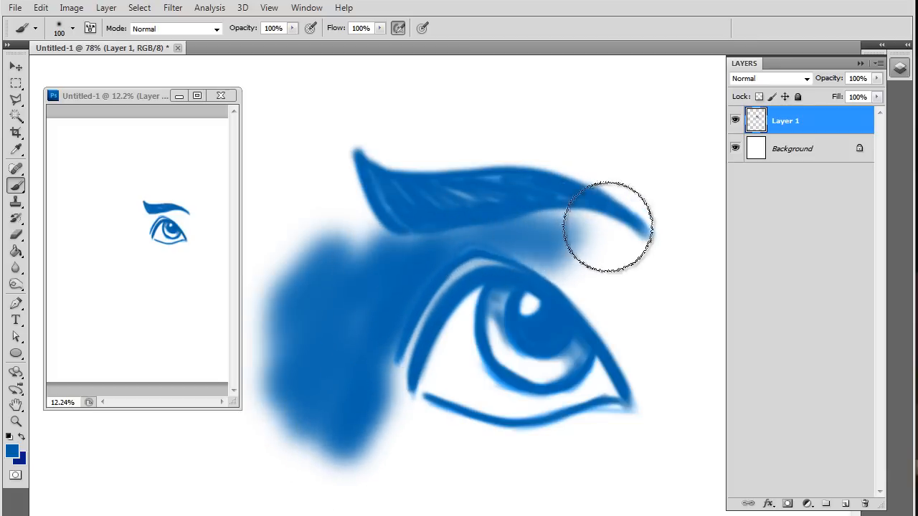
left_click_drag(609, 225, 377, 408)
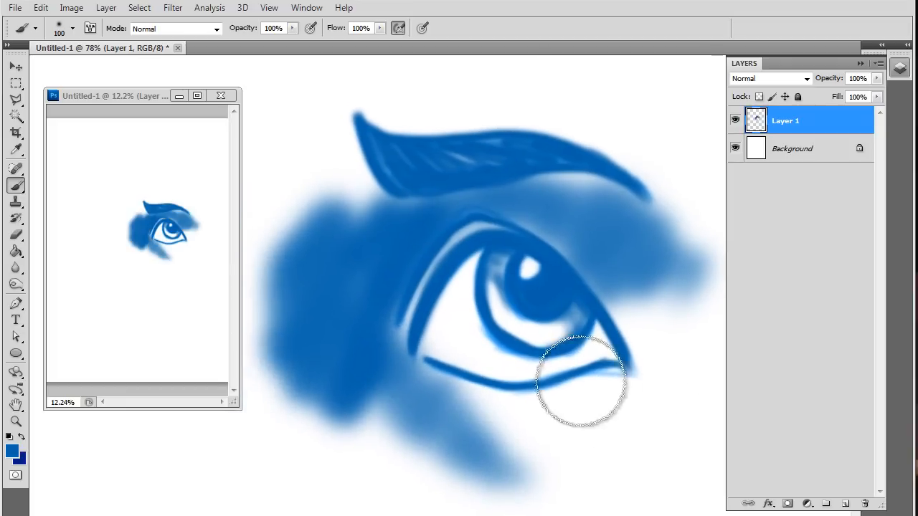
left_click_drag(581, 380, 501, 219)
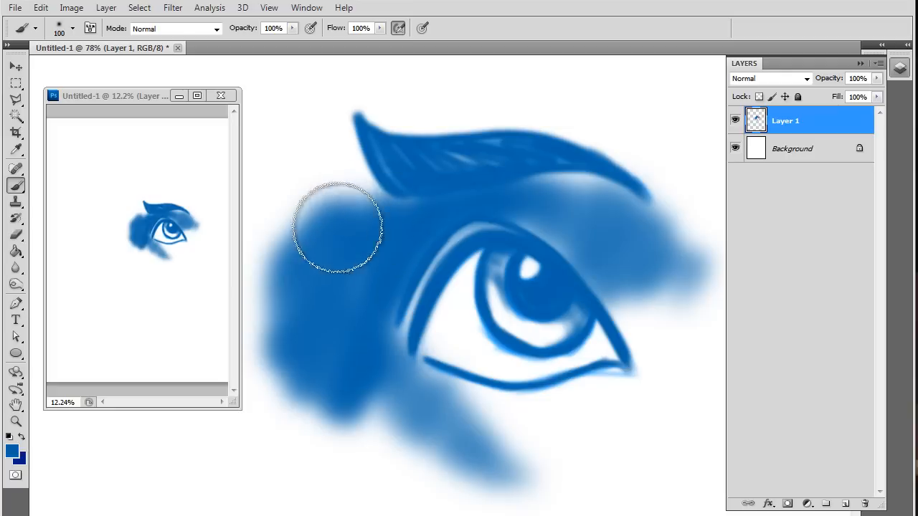
left_click(337, 230)
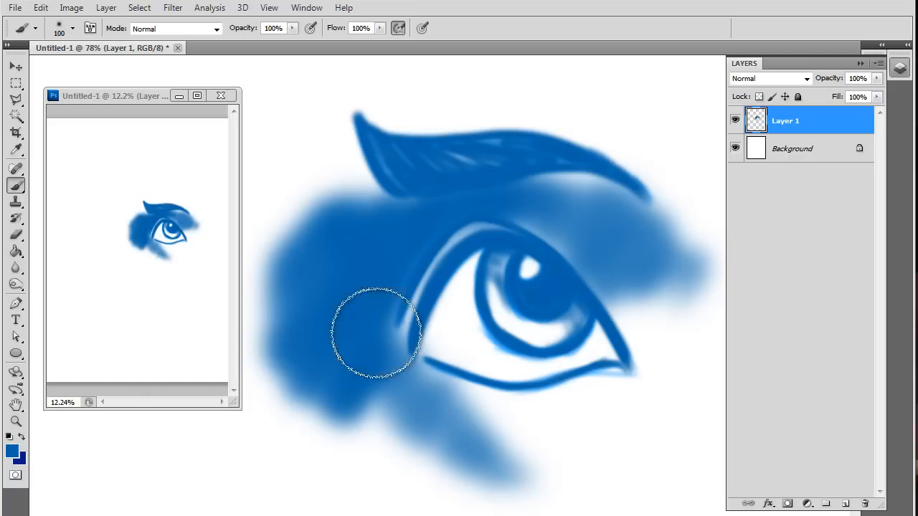
left_click_drag(373, 333, 391, 394)
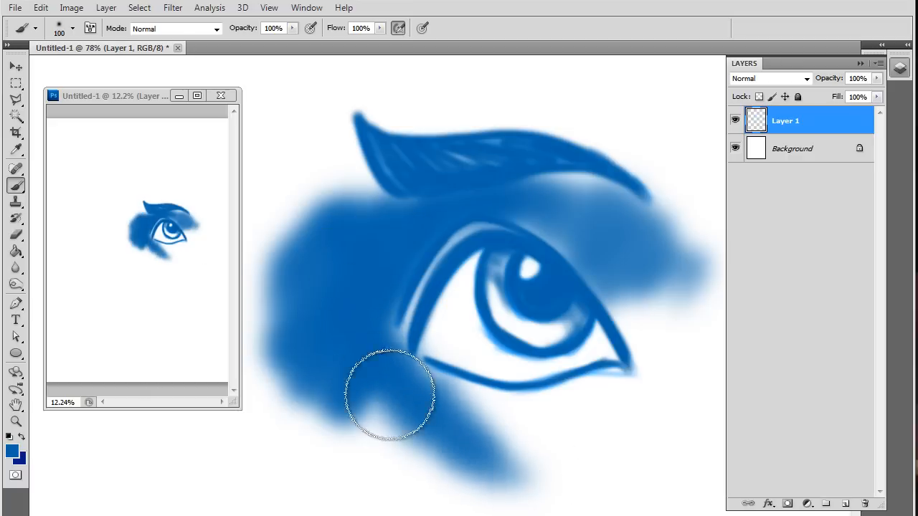
left_click_drag(391, 394, 559, 477)
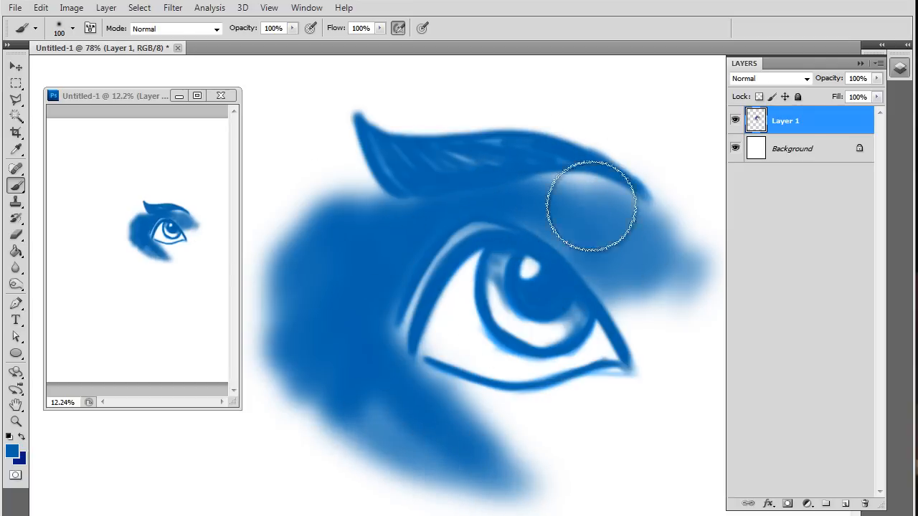
left_click_drag(590, 208, 573, 309)
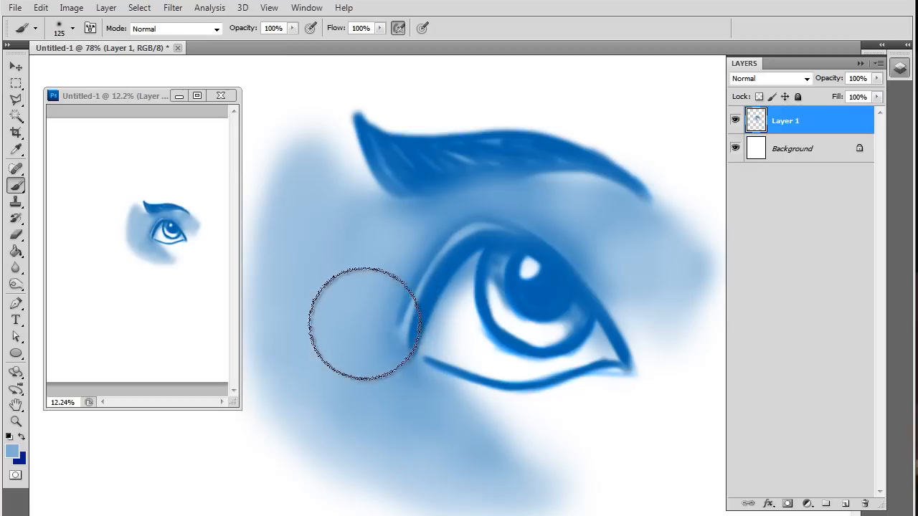
Step: Brush paler blue over the shading left of the eye, under the eyebrow and at the outer corner
left_click_drag(362, 322, 362, 215)
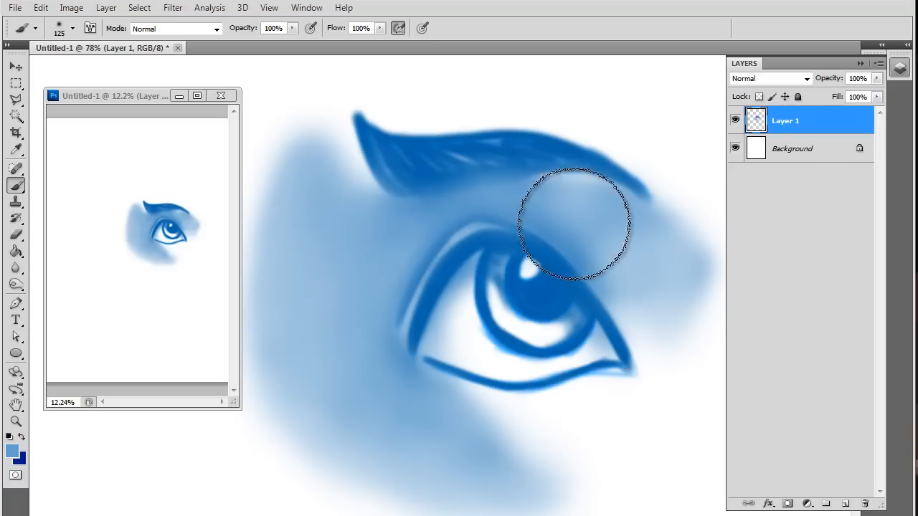
left_click_drag(574, 222, 627, 333)
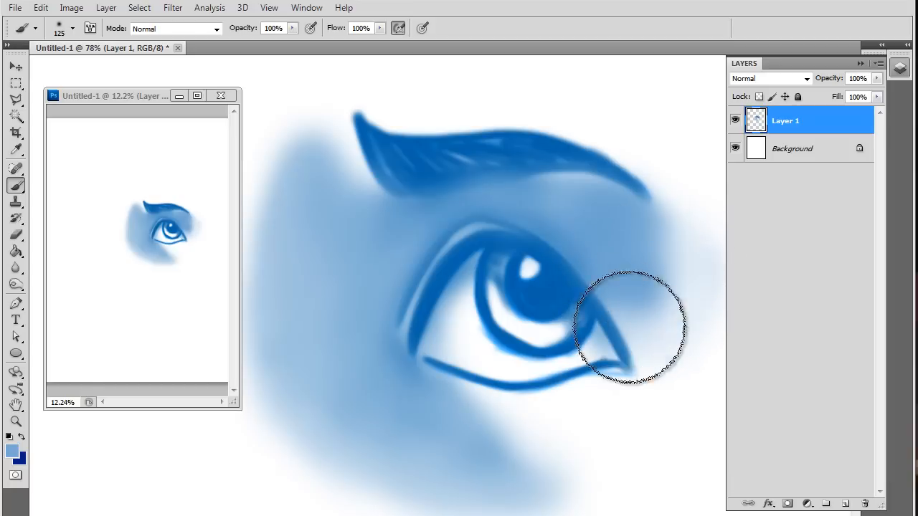
left_click_drag(627, 326, 653, 326)
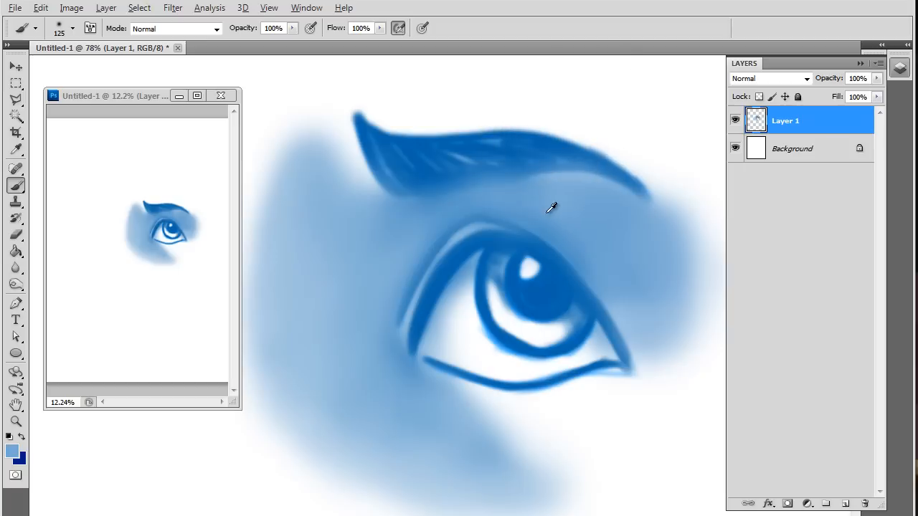
mouse_move(534, 183)
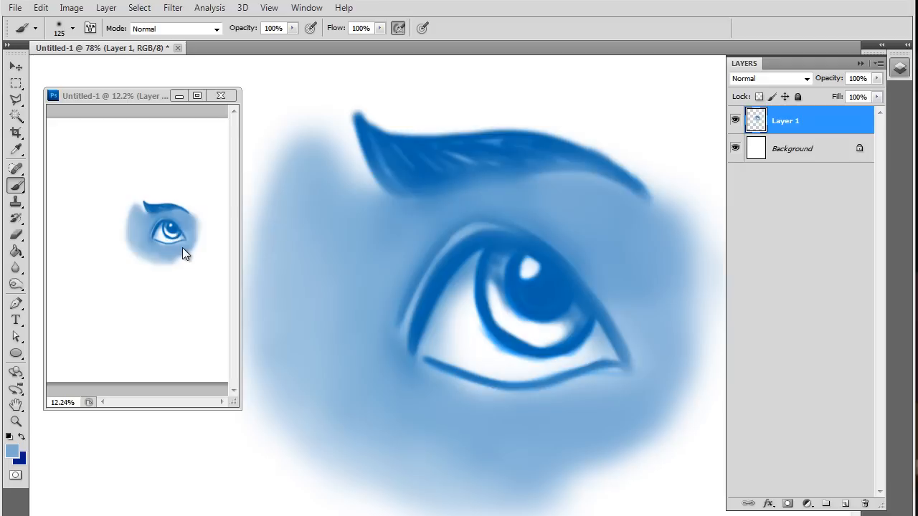
mouse_move(141, 223)
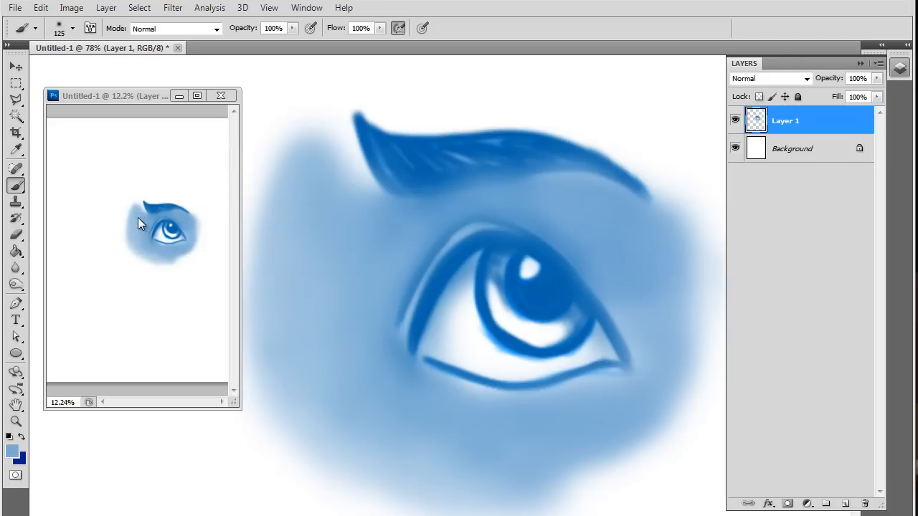
mouse_move(141, 238)
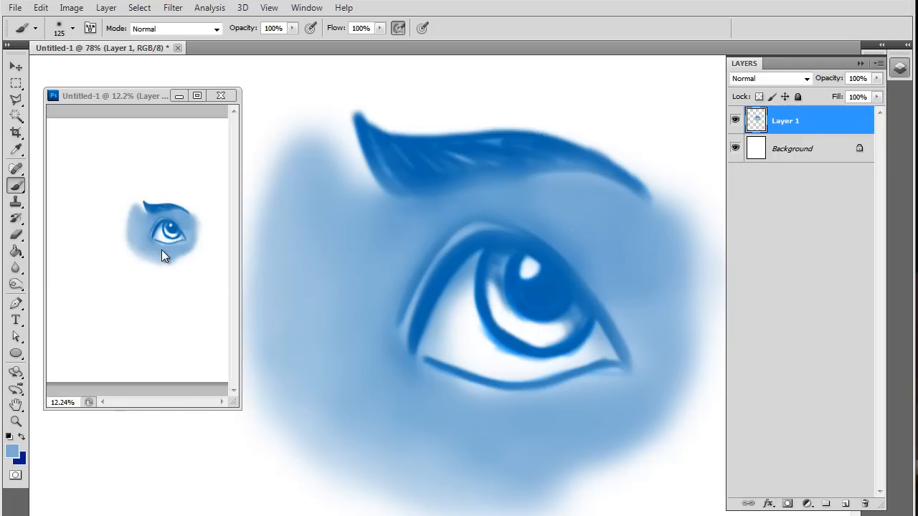
mouse_move(505, 484)
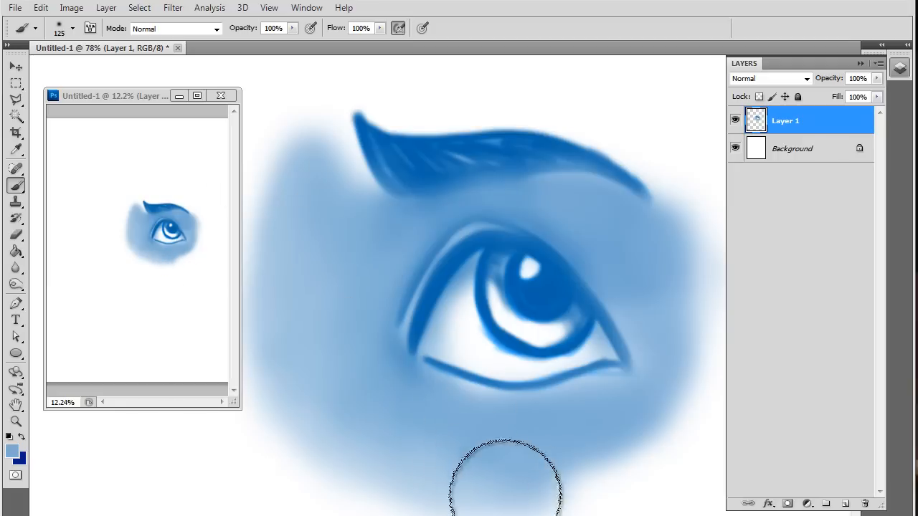
mouse_move(487, 484)
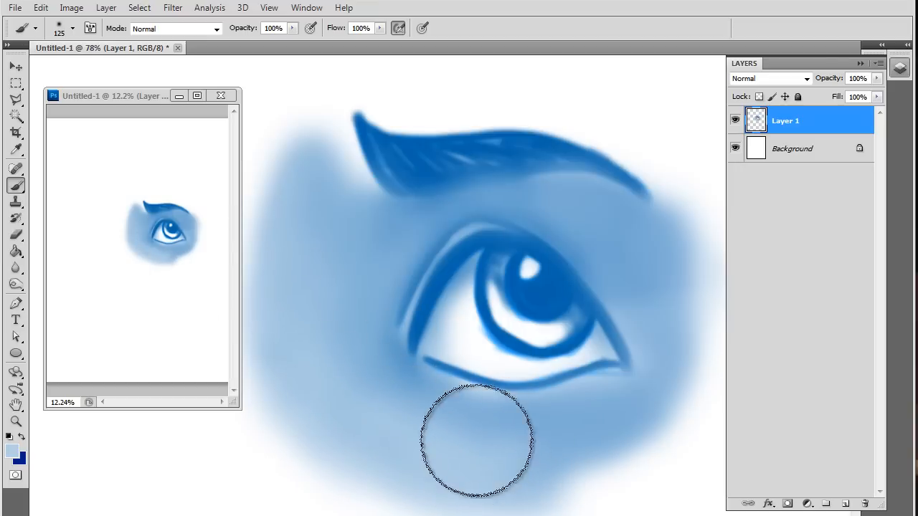
mouse_move(320, 314)
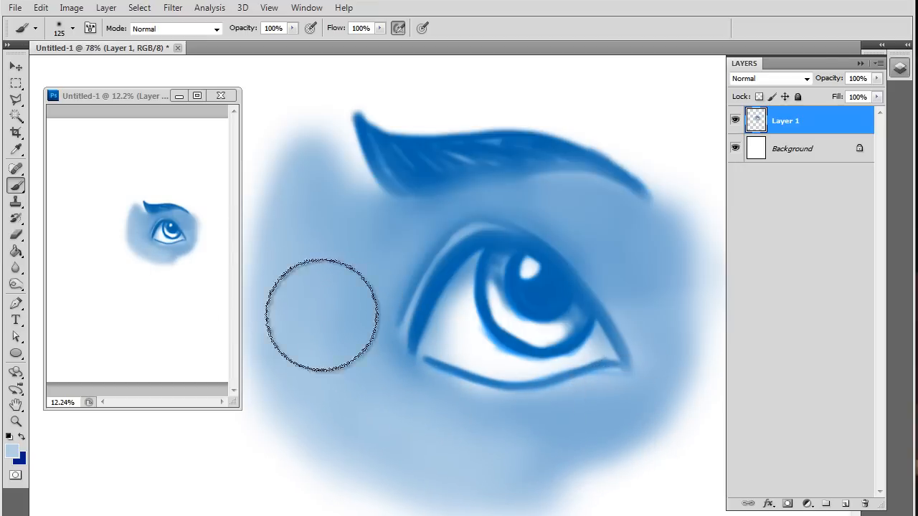
left_click_drag(321, 314, 550, 462)
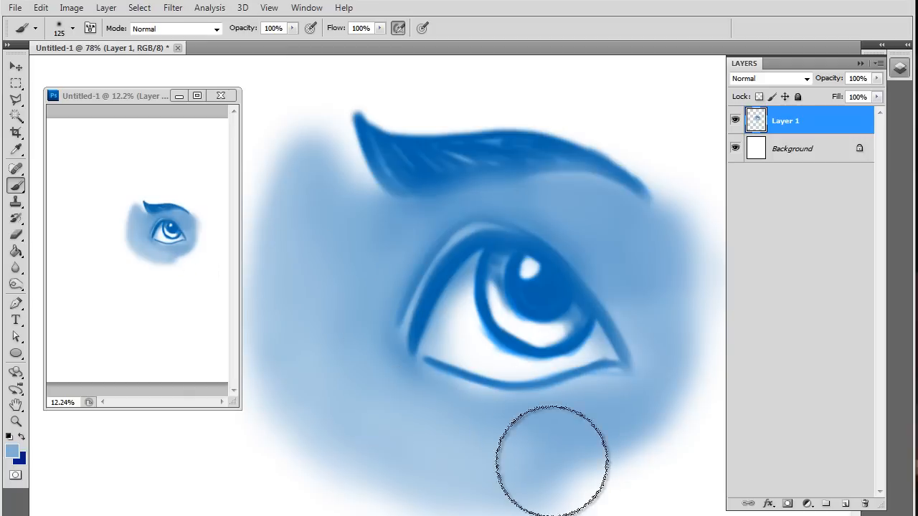
mouse_move(346, 258)
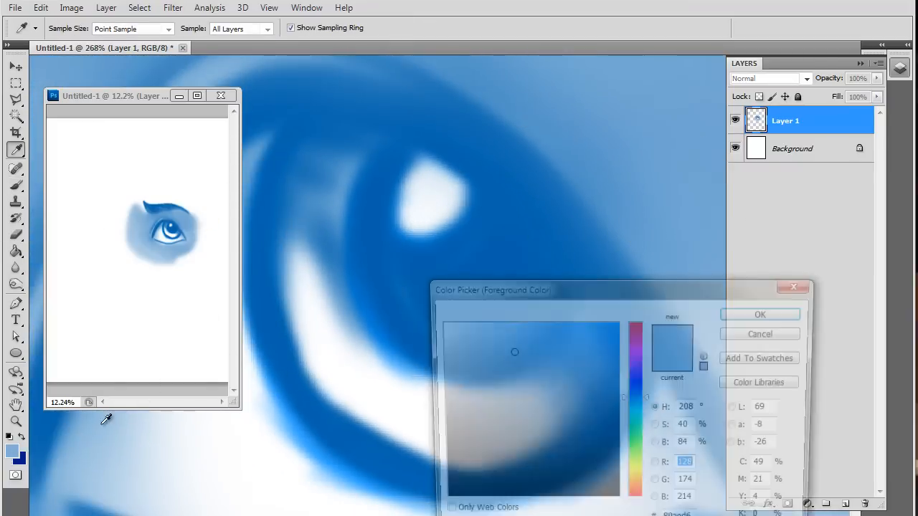
Step: Darken the iris around its highlight with 10 px strokes, then blend the lower iris at 35 px
left_click(759, 314)
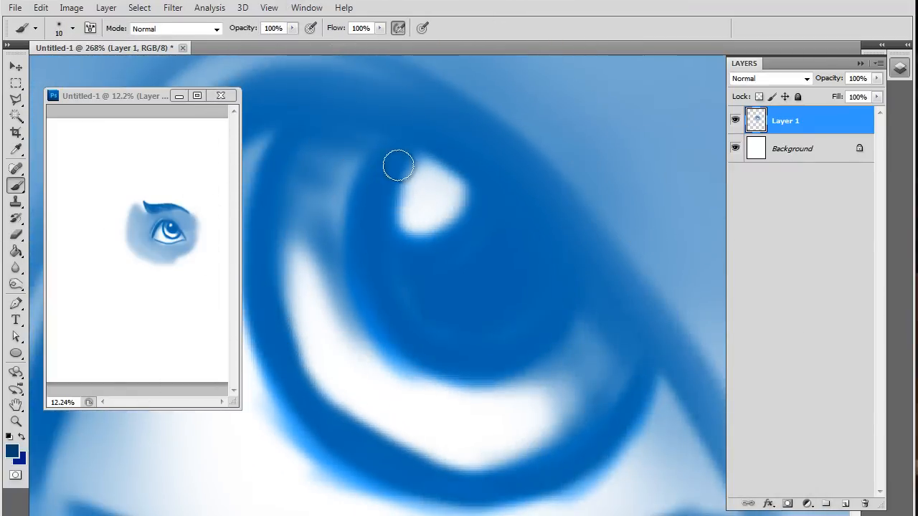
left_click_drag(398, 165, 430, 233)
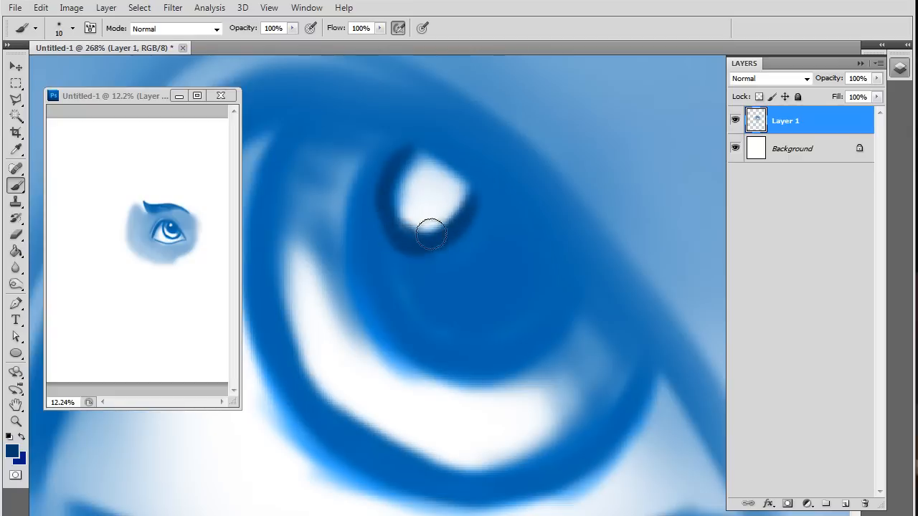
left_click_drag(430, 233, 380, 159)
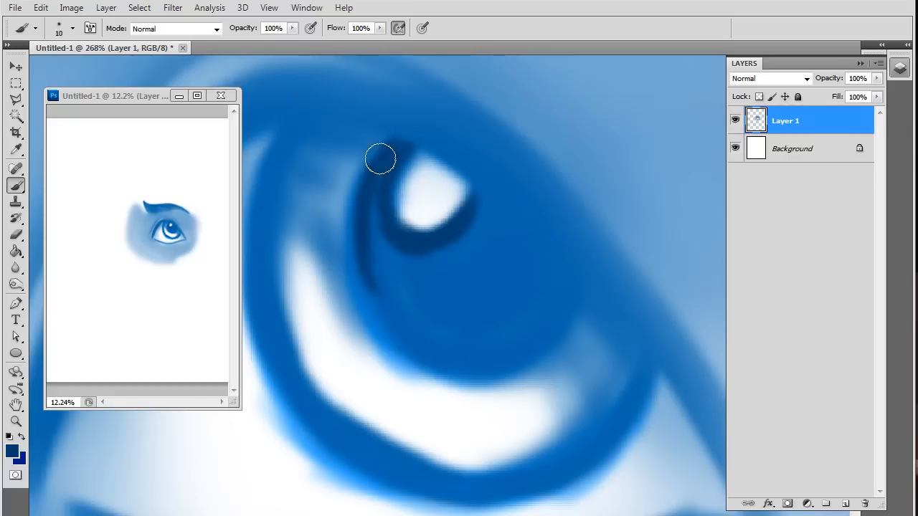
left_click_drag(380, 158, 565, 310)
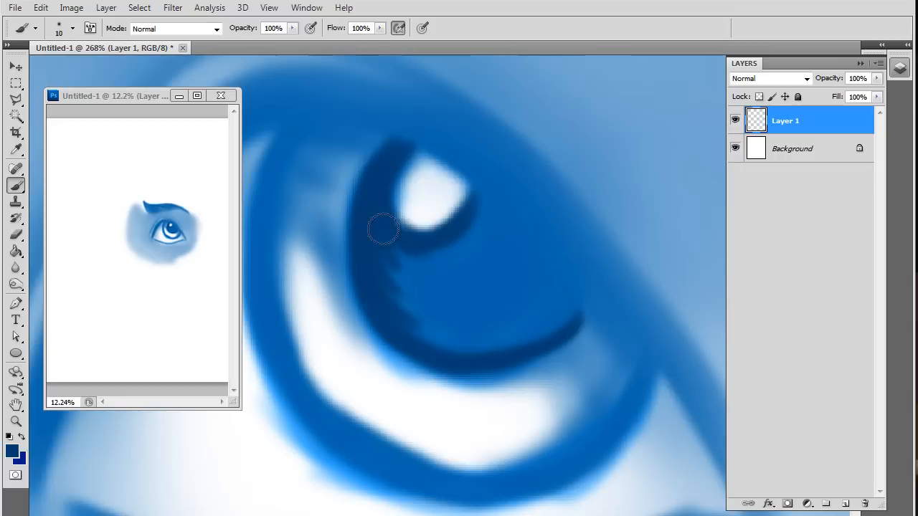
left_click_drag(384, 229, 488, 258)
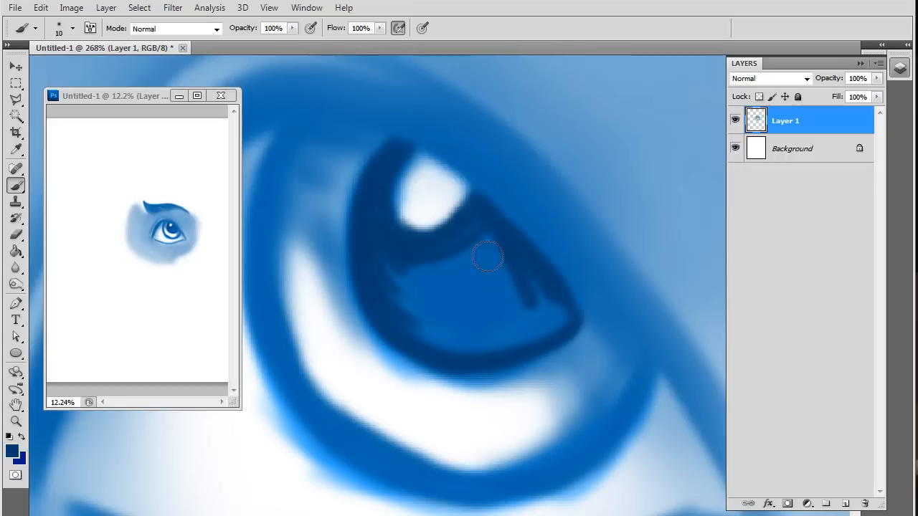
left_click_drag(487, 257, 426, 252)
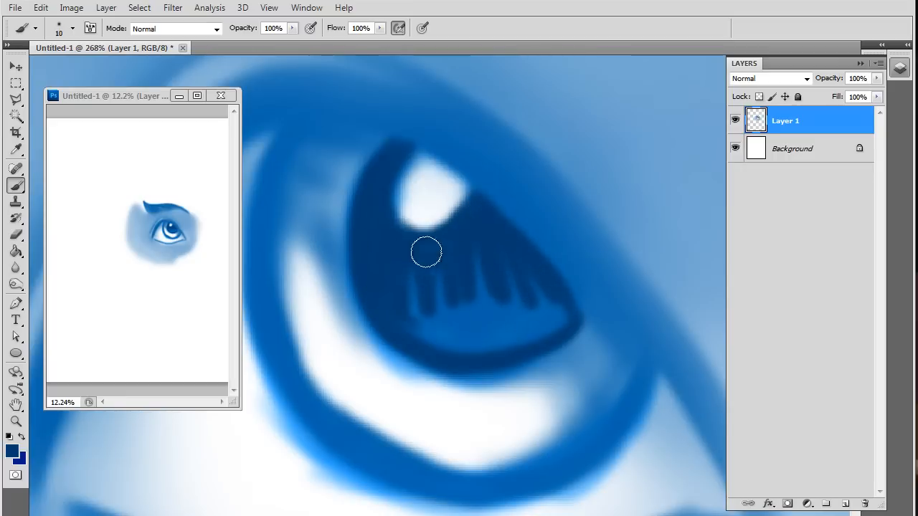
mouse_move(434, 271)
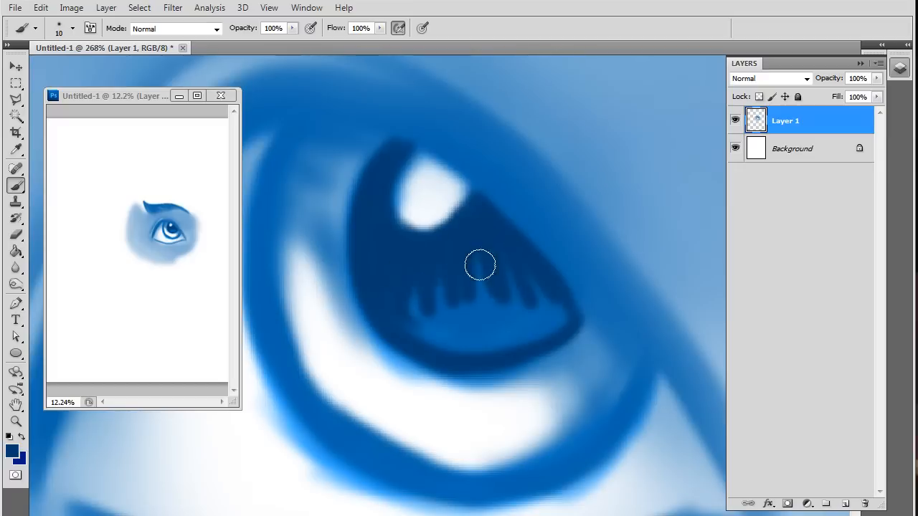
mouse_move(428, 306)
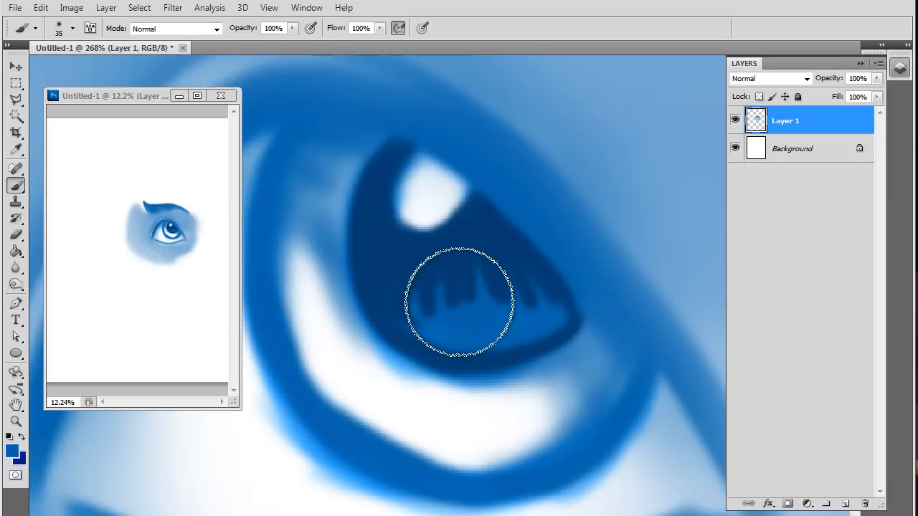
left_click_drag(459, 305, 500, 294)
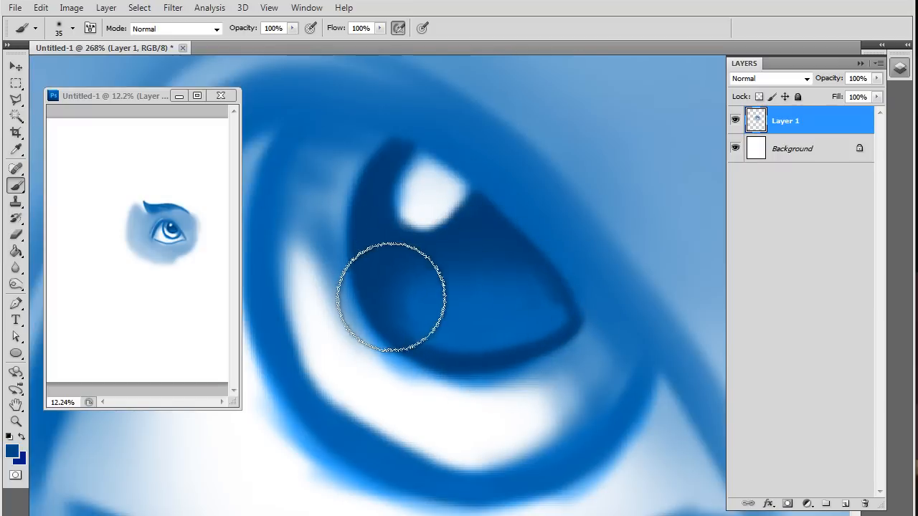
left_click_drag(392, 297, 550, 317)
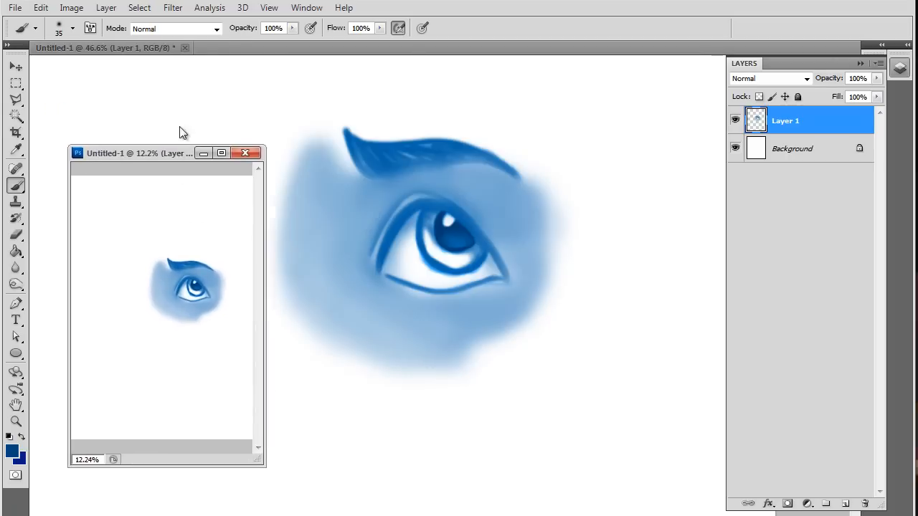
Step: Drag the second Untitled-1 view toward the top-left and resize it smaller from its corner
left_click_drag(140, 152, 124, 105)
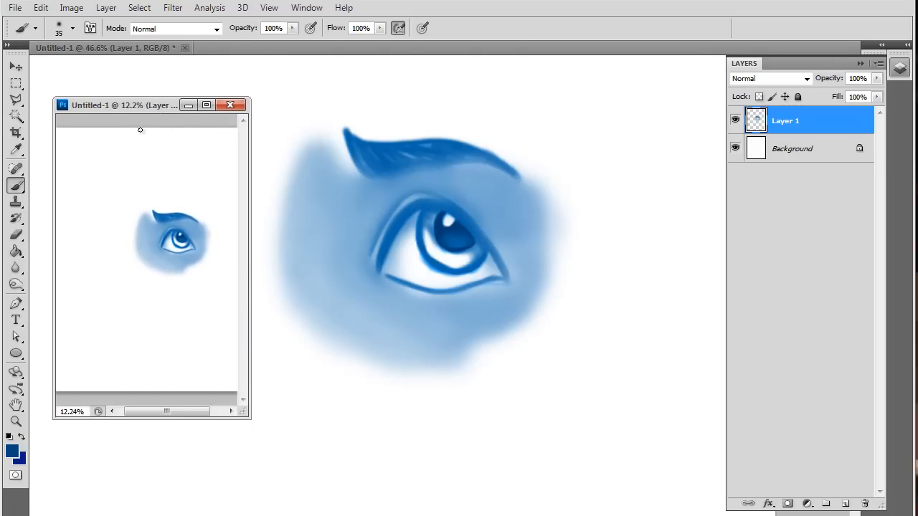
left_click_drag(140, 105, 125, 131)
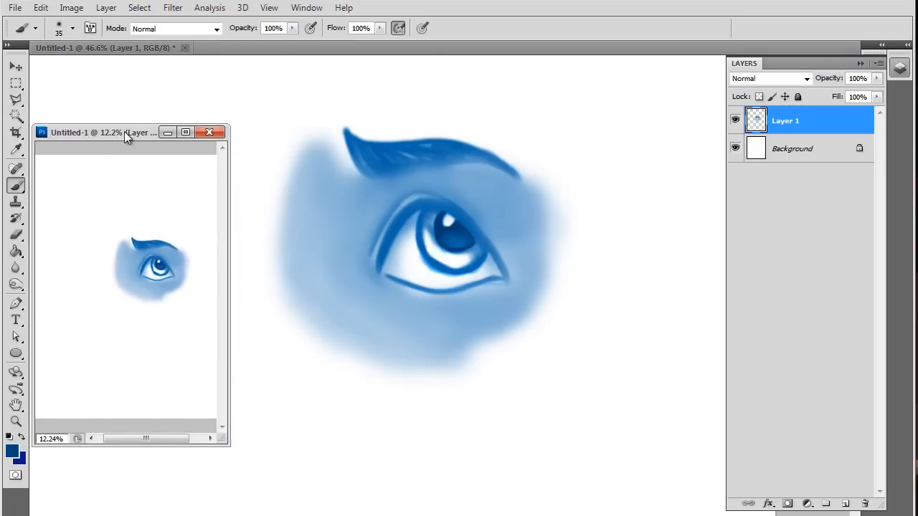
left_click_drag(126, 132, 115, 94)
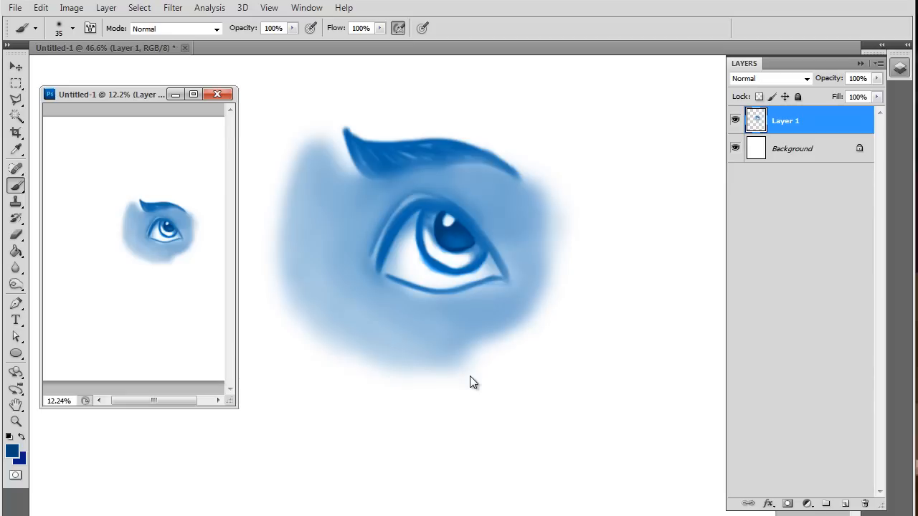
mouse_move(158, 99)
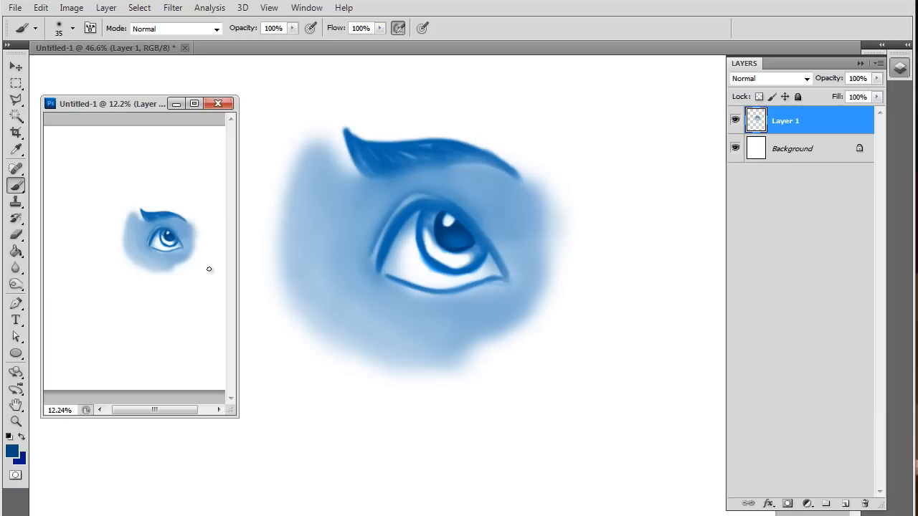
mouse_move(235, 416)
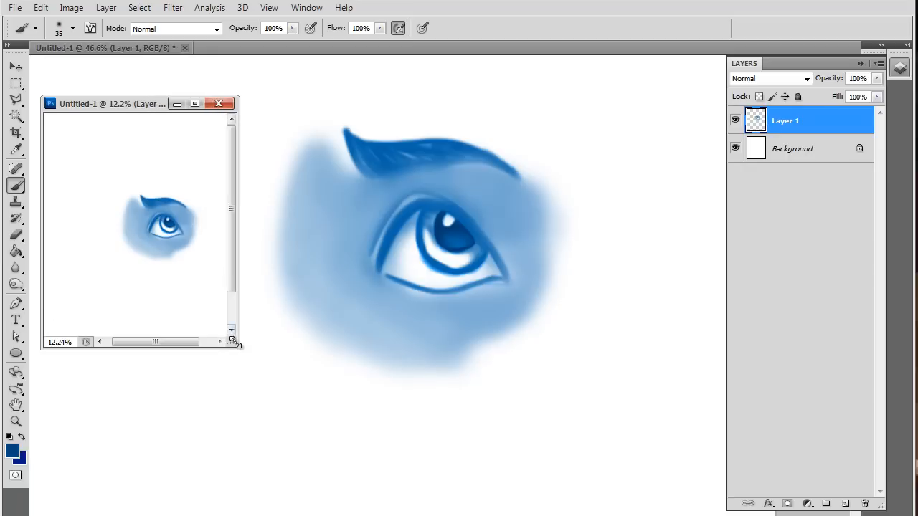
left_click_drag(235, 346, 235, 369)
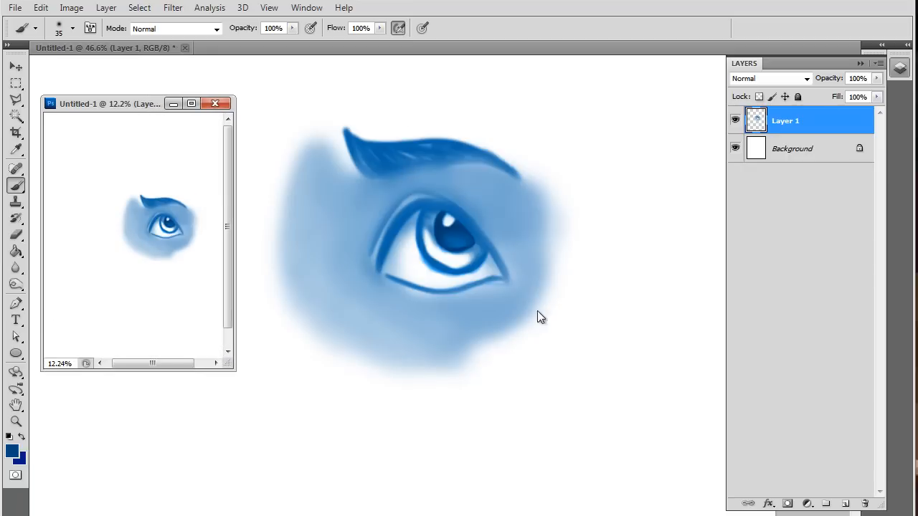
left_click_drag(542, 317, 594, 402)
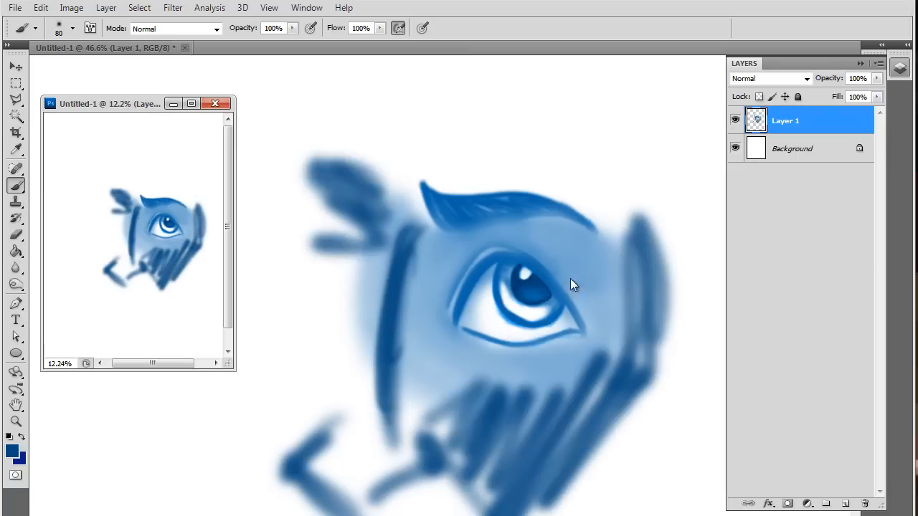
mouse_move(477, 330)
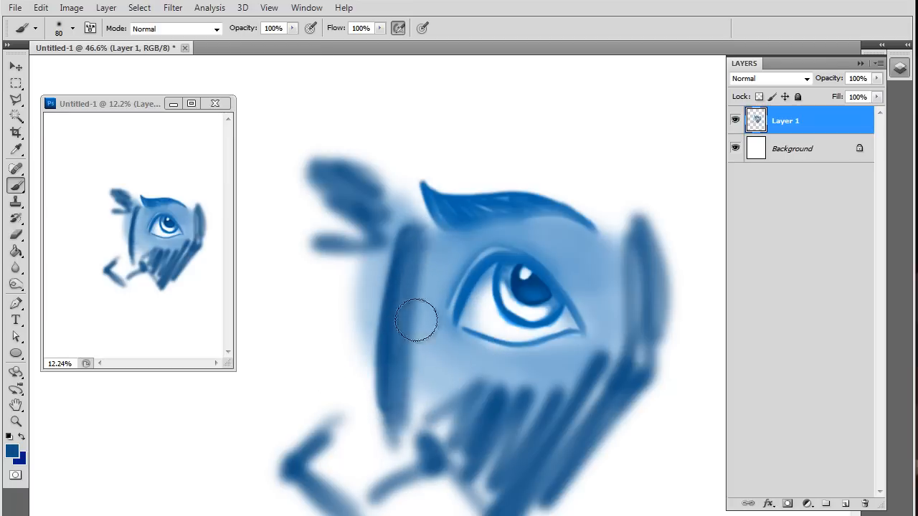
Step: Paint a broad 80 px dark stroke down the face's left side, then choose menu options
left_click_drag(416, 319, 427, 448)
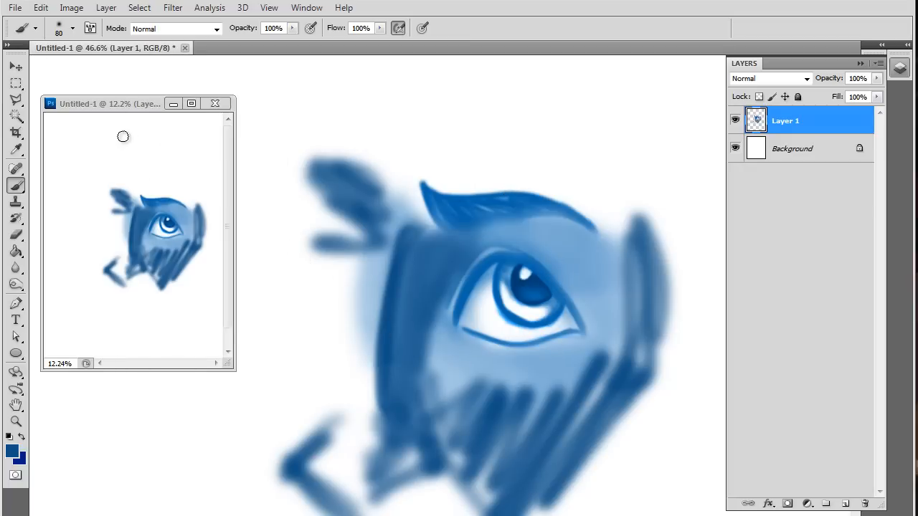
mouse_move(442, 220)
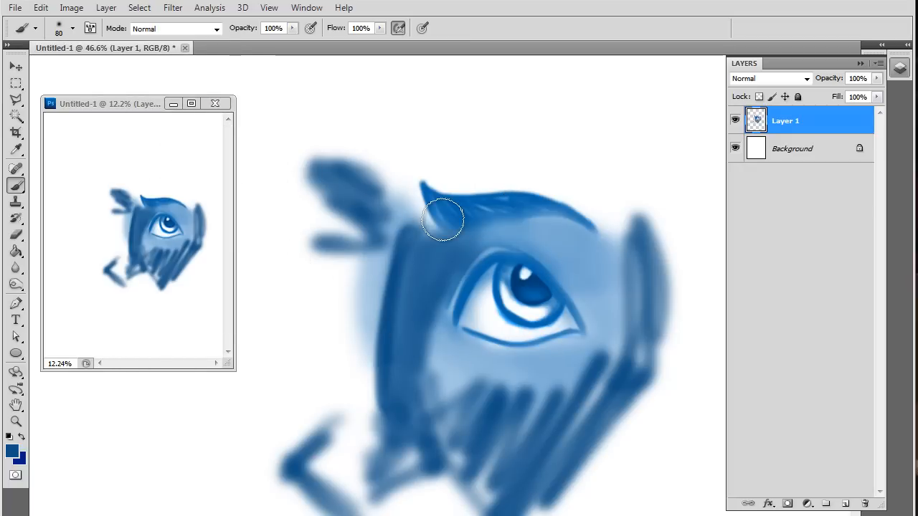
left_click(40, 8)
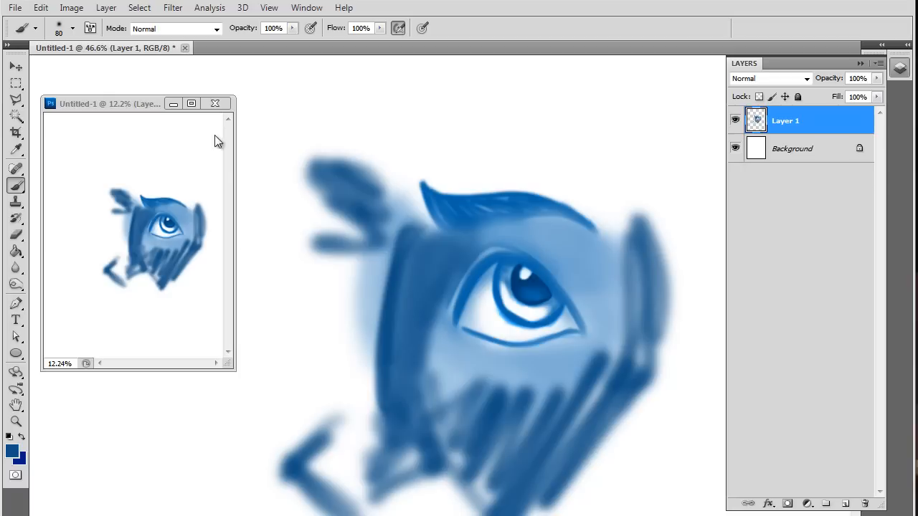
mouse_move(259, 95)
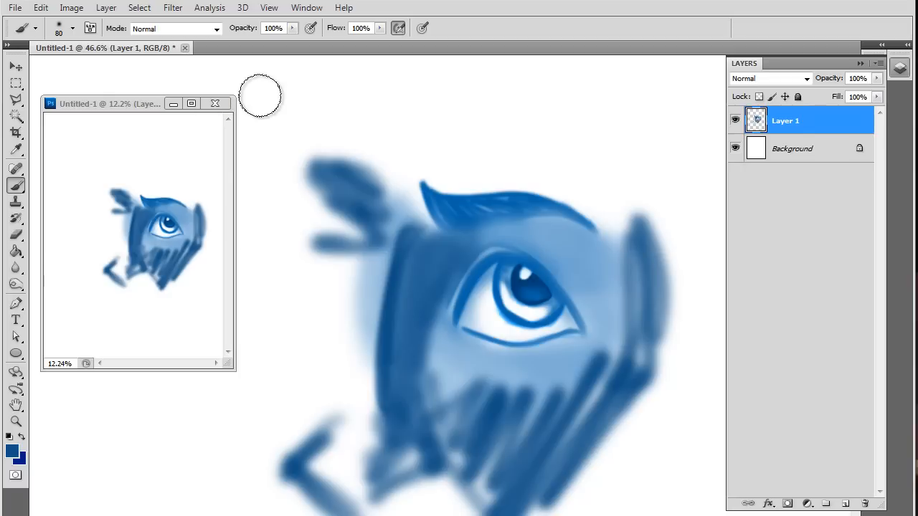
left_click(861, 503)
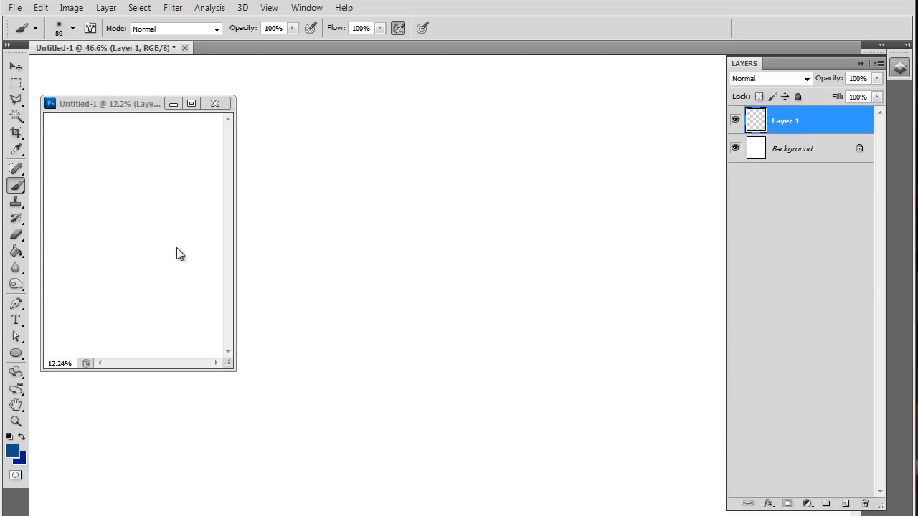
Step: Set the foreground to a brighter blue and pick a small 19 px hard round brush
left_click(11, 453)
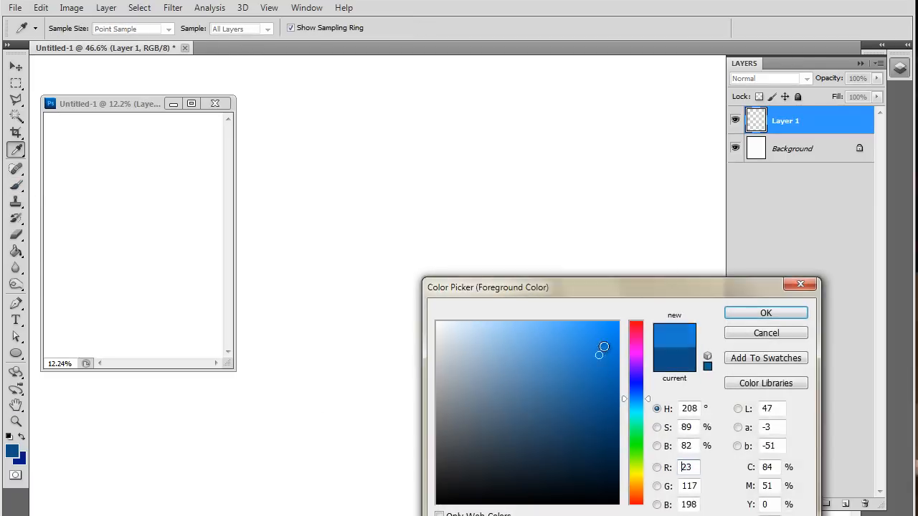
left_click(765, 312)
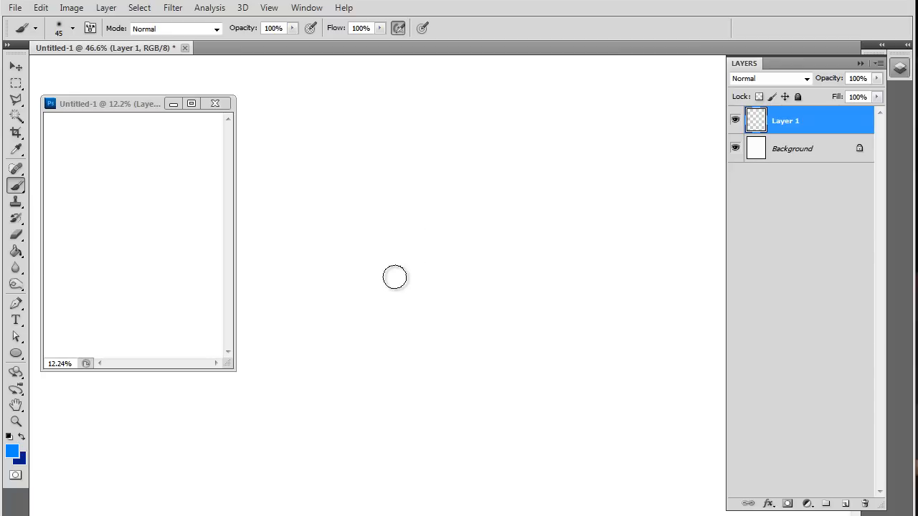
left_click(72, 28)
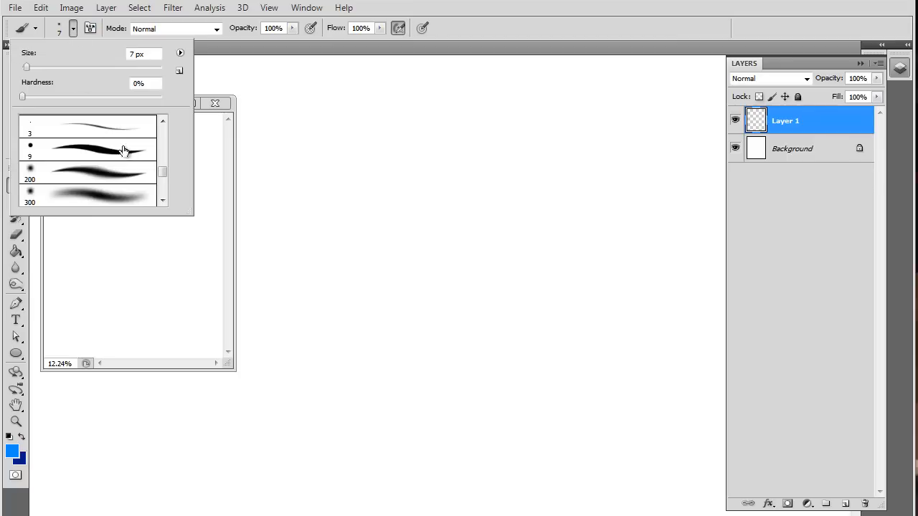
left_click(86, 191)
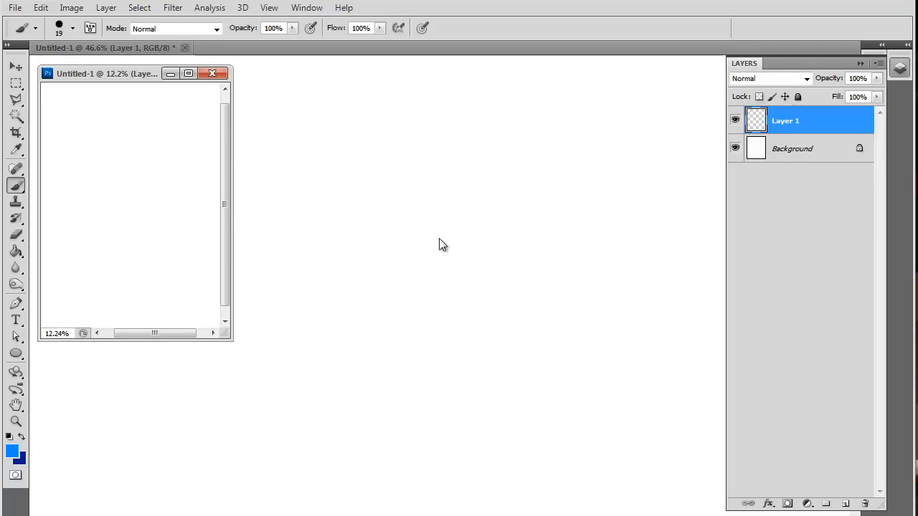
mouse_move(439, 231)
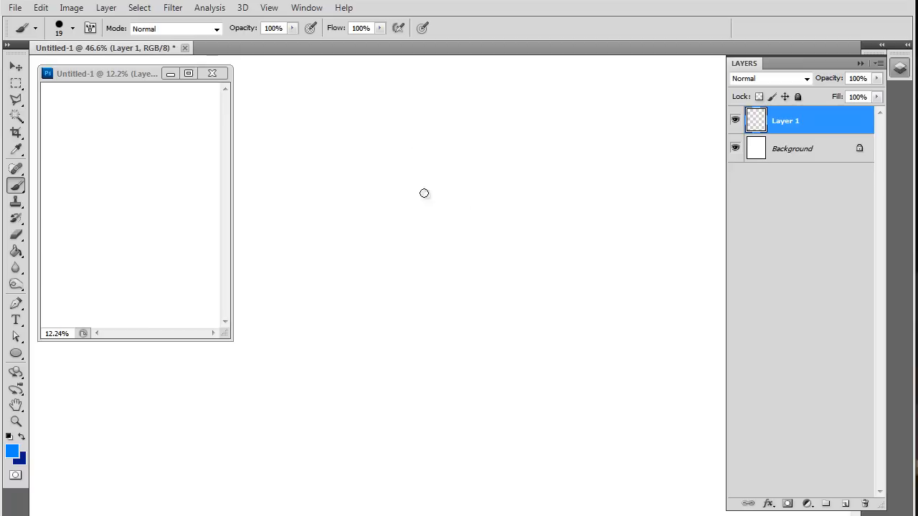
mouse_move(380, 161)
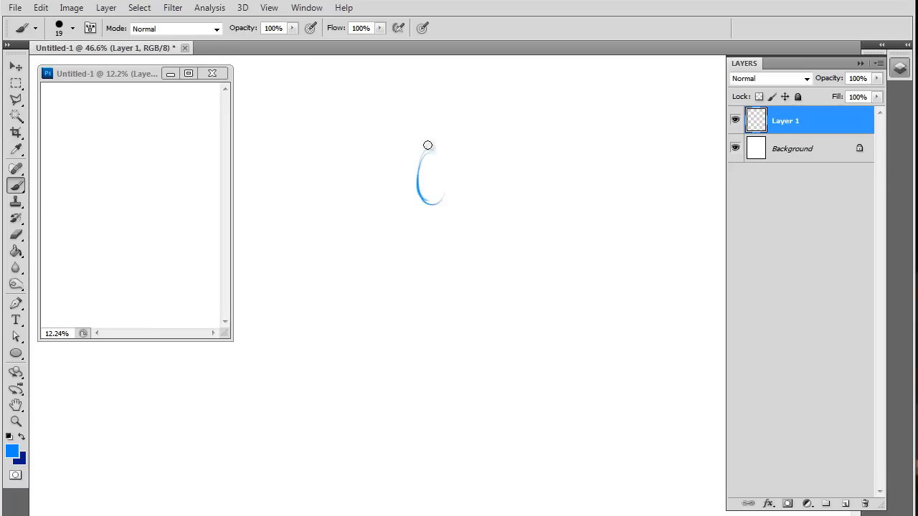
Step: Sketch a lanky figure's head curve and long body line, then clear them
left_click_drag(428, 145, 430, 271)
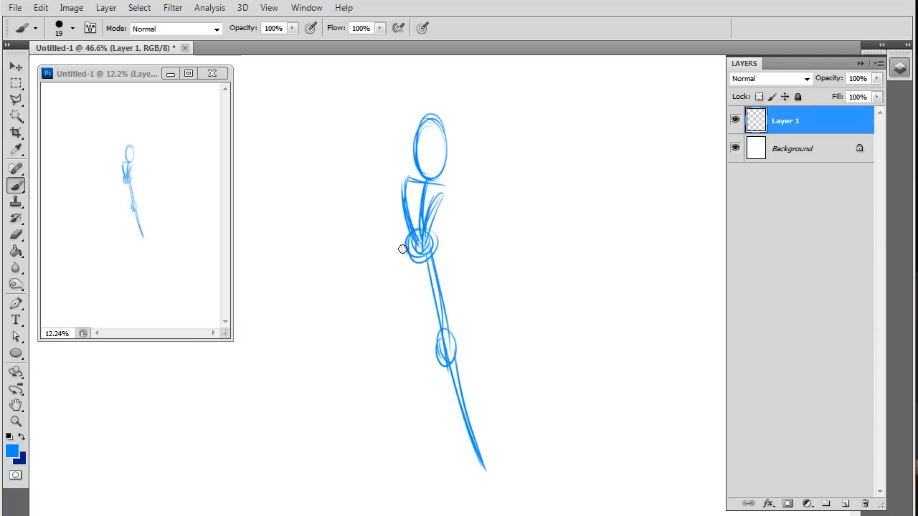
left_click_drag(403, 248, 380, 432)
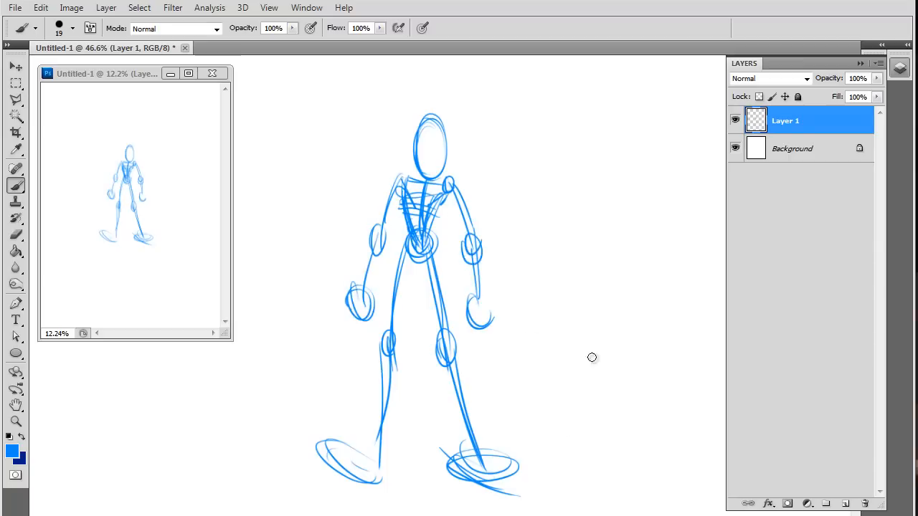
left_click(16, 234)
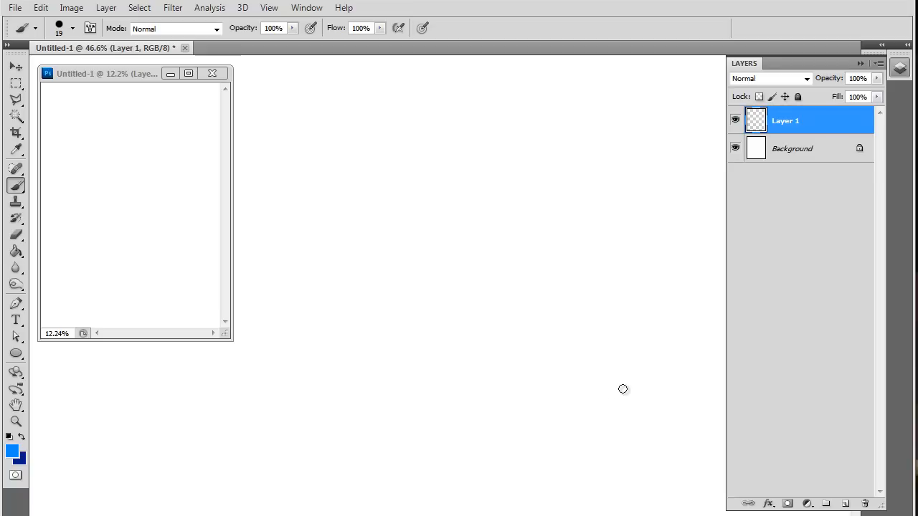
mouse_move(428, 207)
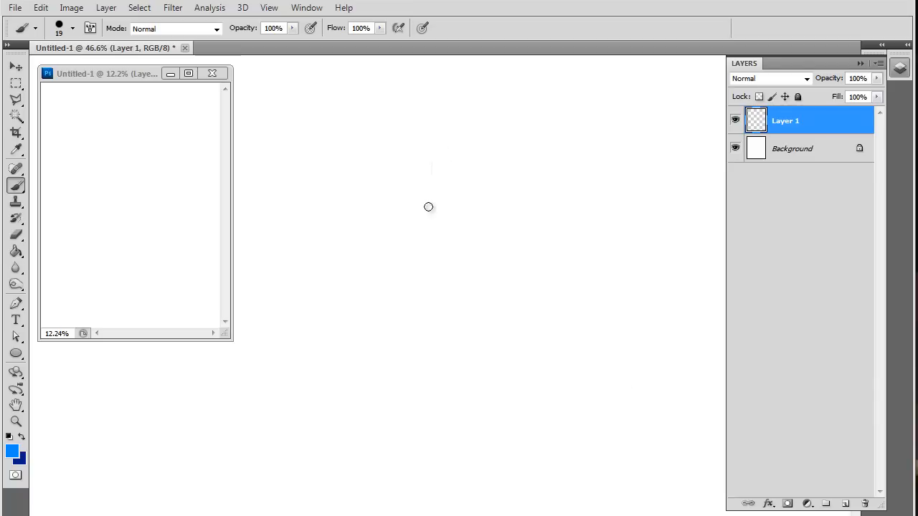
left_click_drag(441, 150, 437, 312)
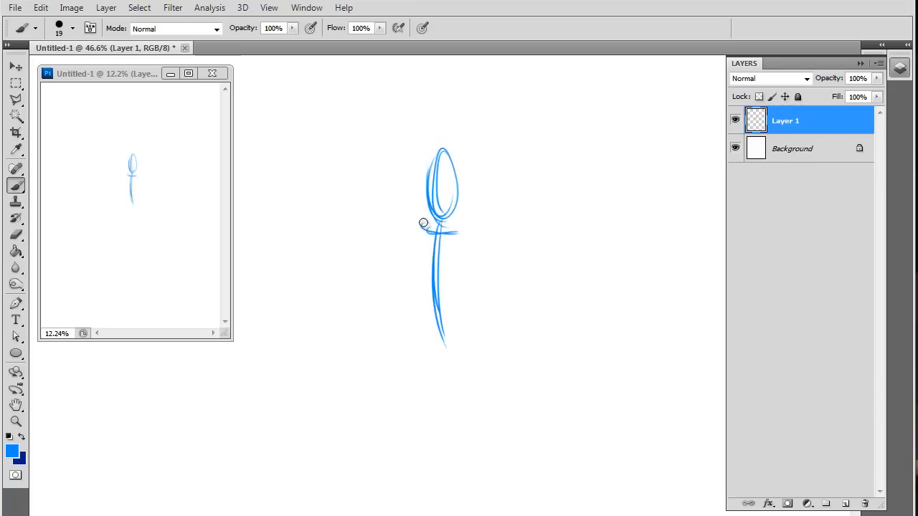
left_click_drag(423, 223, 445, 332)
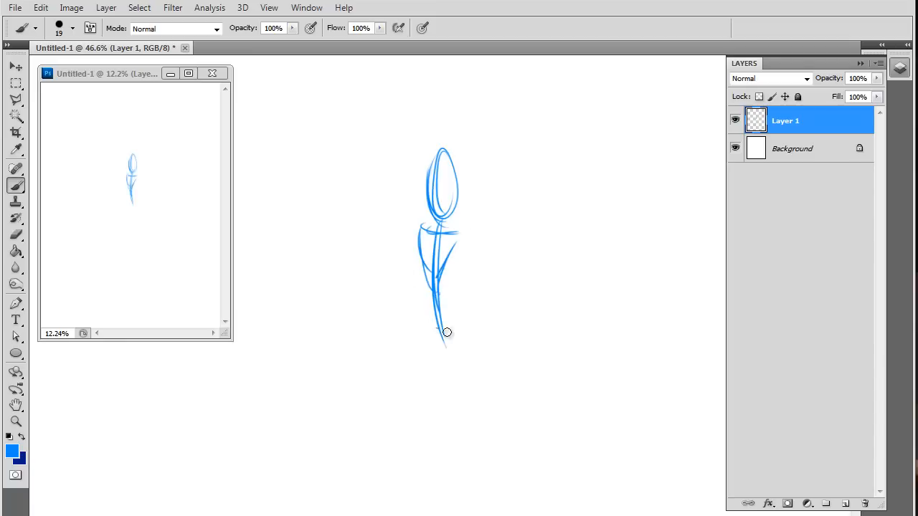
left_click_drag(446, 331, 425, 401)
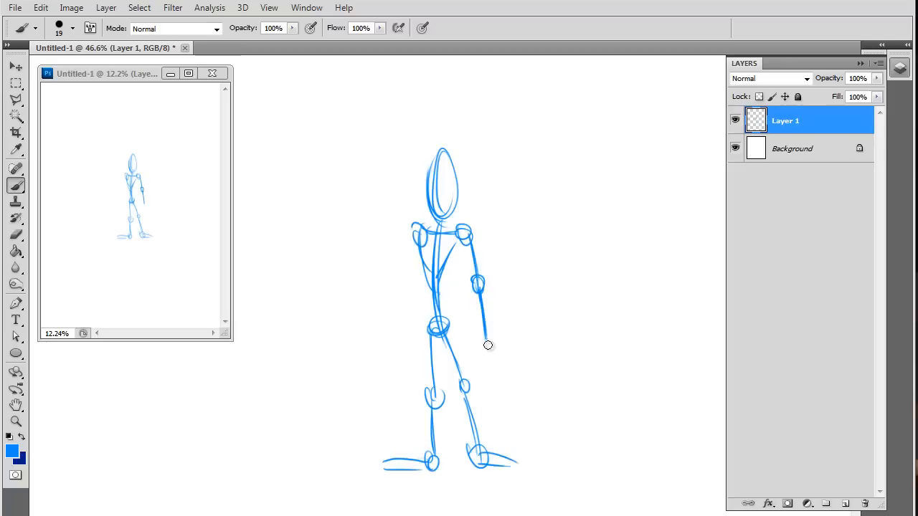
left_click_drag(477, 340, 491, 358)
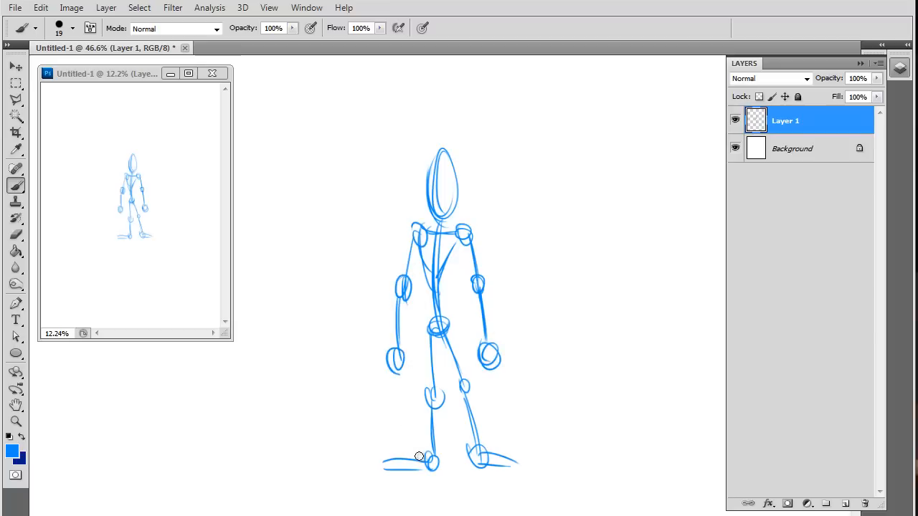
left_click(16, 234)
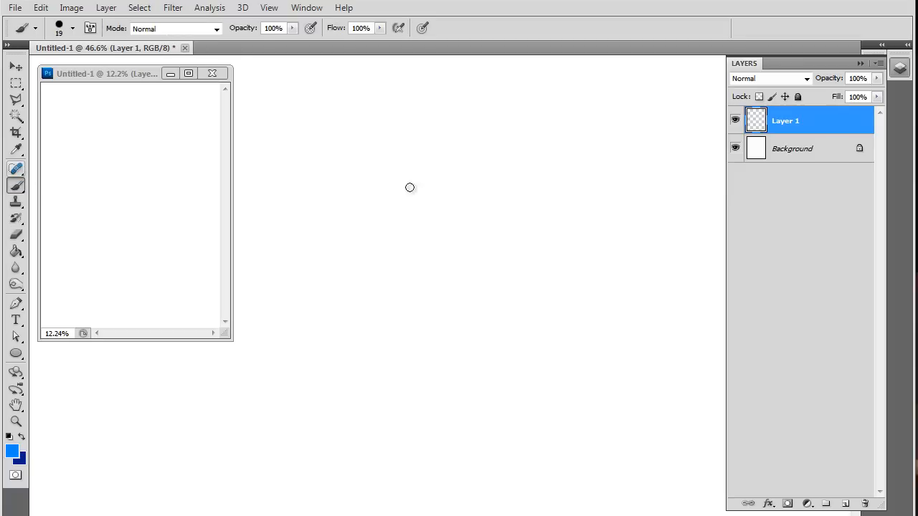
Step: Draw the figure's head, spine, torso, long legs, shoulders and blocky forearms
left_click_drag(409, 187, 445, 146)
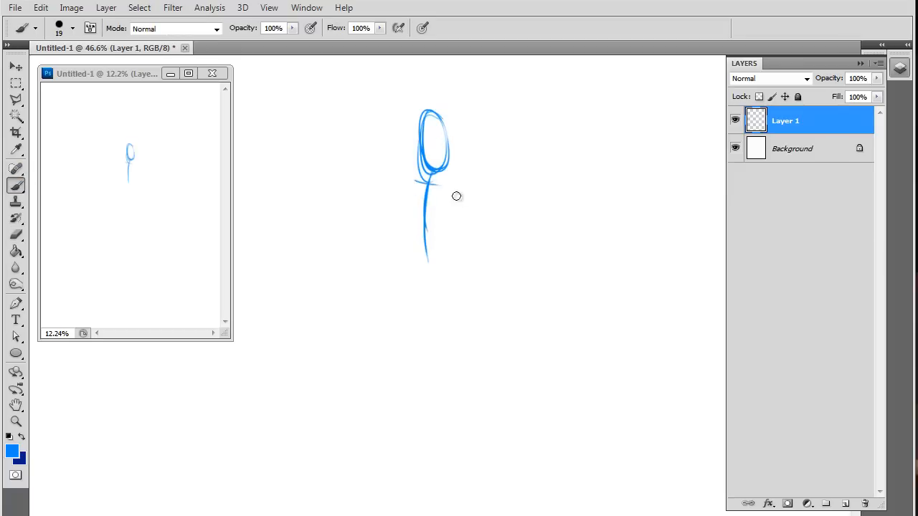
left_click_drag(457, 196, 430, 226)
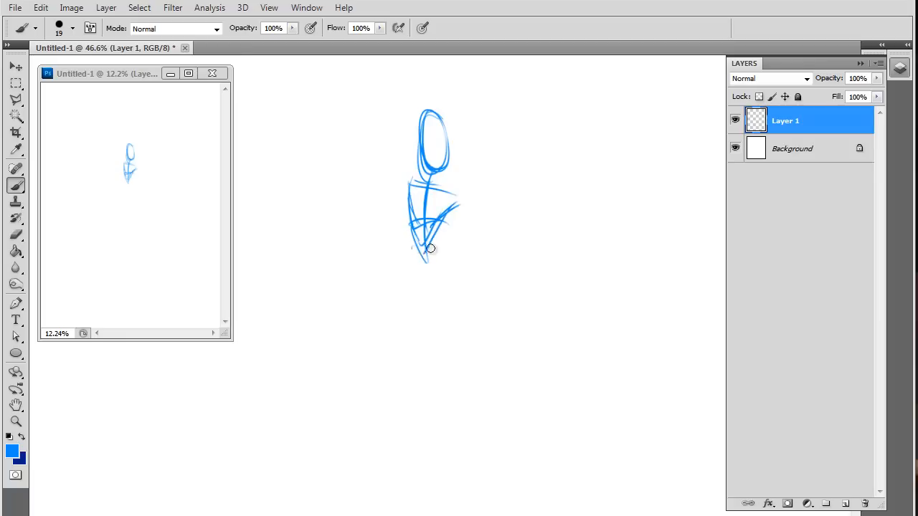
left_click_drag(430, 247, 438, 279)
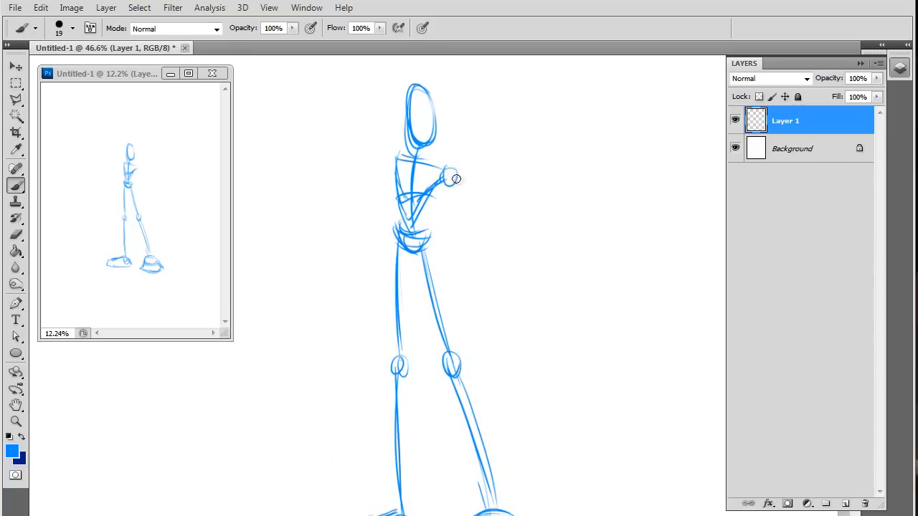
left_click_drag(456, 178, 382, 171)
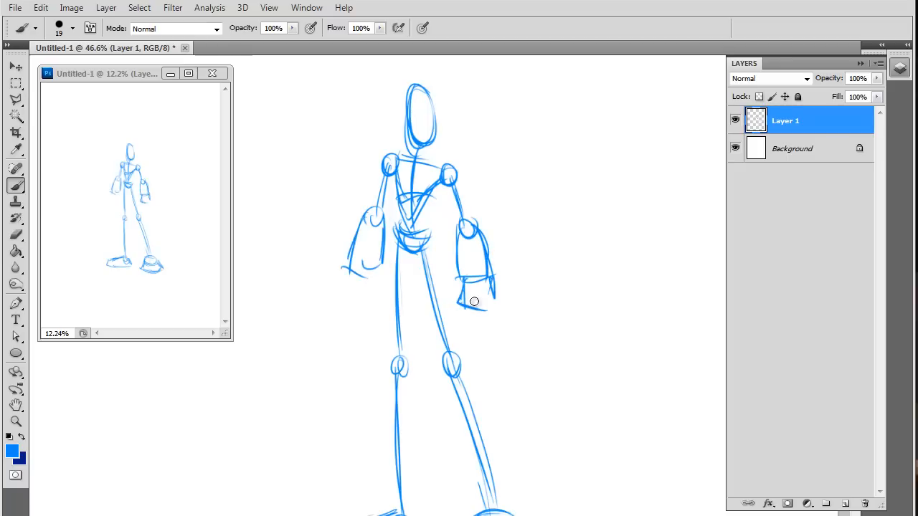
left_click_drag(470, 301, 477, 338)
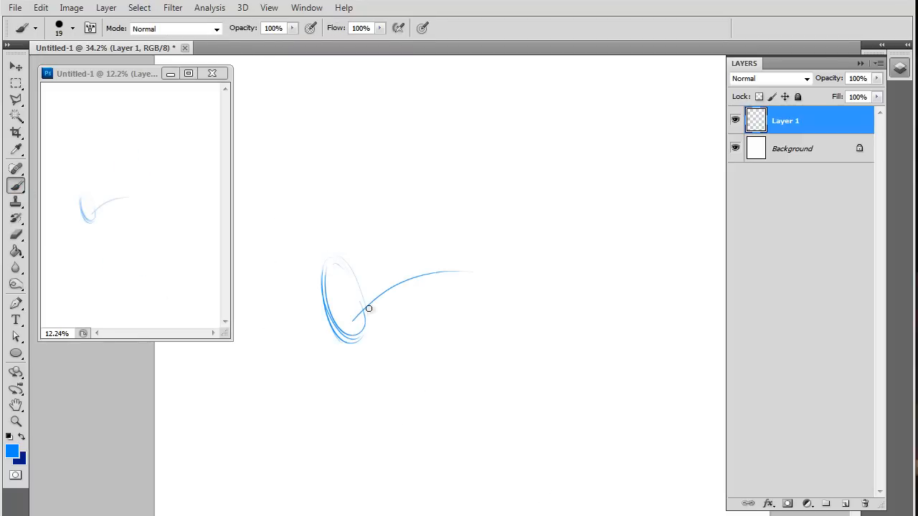
Step: Sketch a leaping pose with joint circles, stretched limbs and raised leg, then clear it
left_click_drag(368, 309, 502, 280)
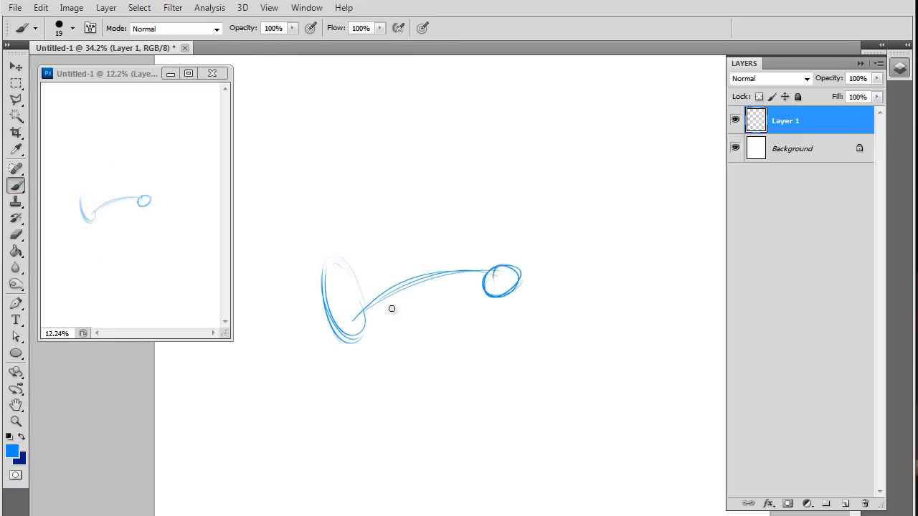
left_click_drag(392, 308, 402, 339)
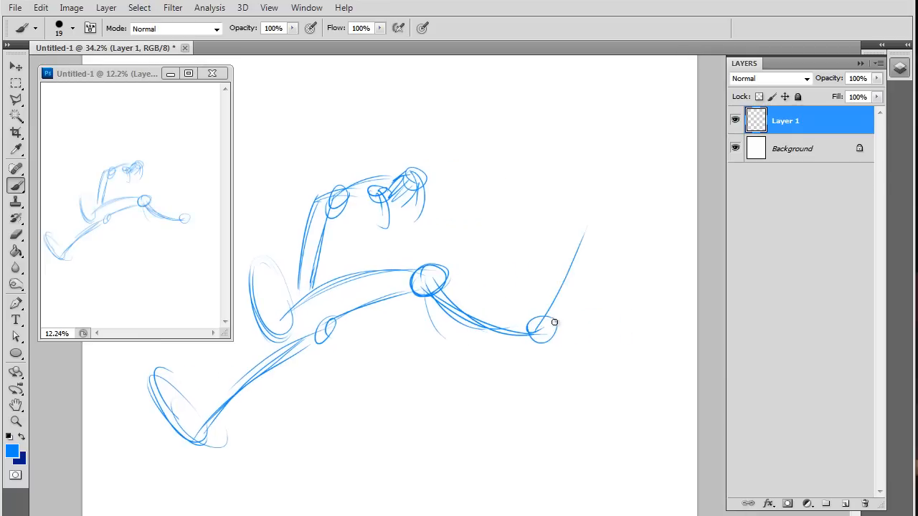
left_click_drag(551, 322, 645, 165)
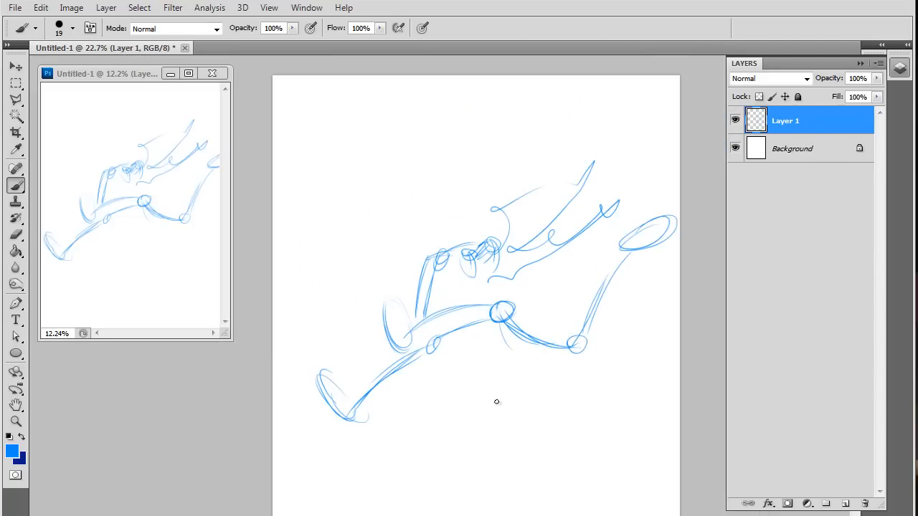
left_click(15, 234)
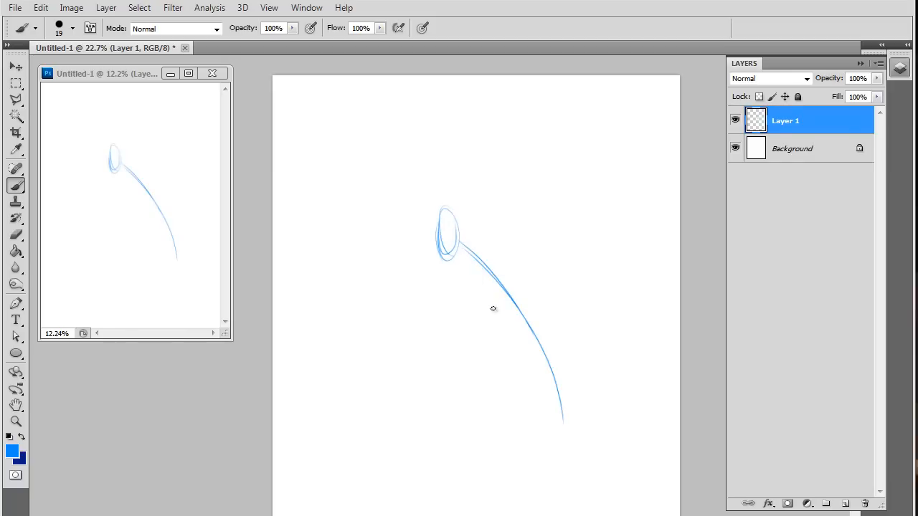
Step: Erase the old sketch, then draw a hunched head, torso, shoulders and sweeping action lines
left_click_drag(520, 316, 487, 413)
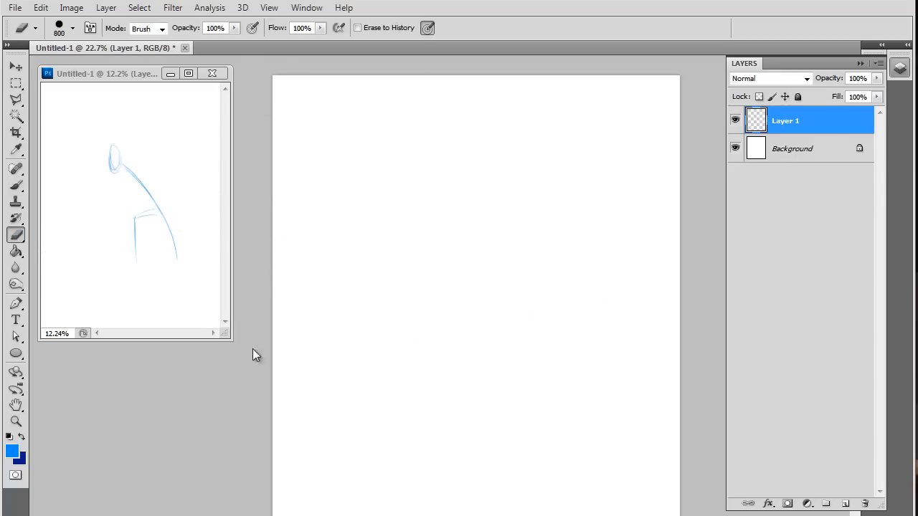
left_click_drag(464, 226, 389, 480)
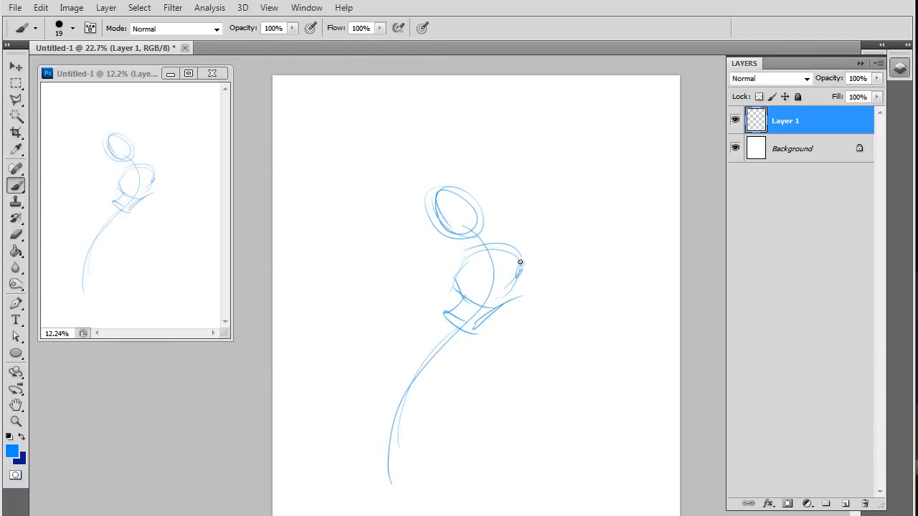
left_click_drag(502, 258, 523, 243)
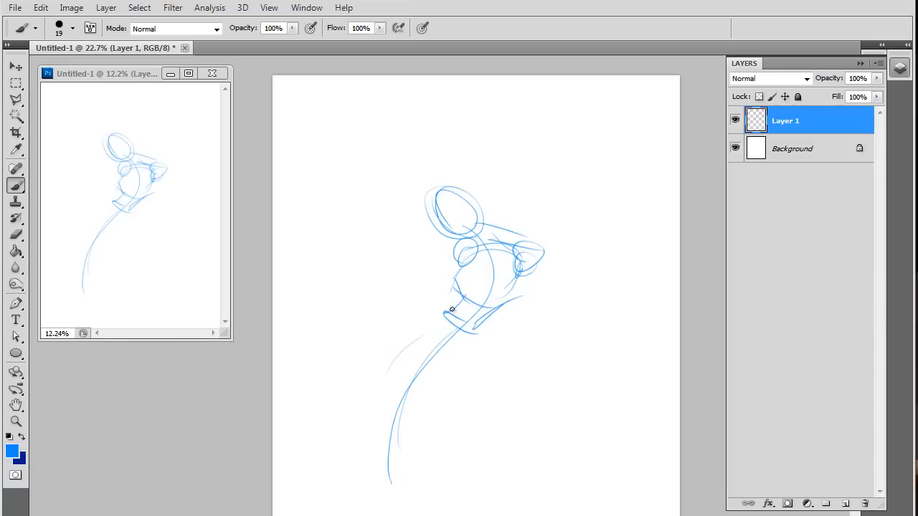
left_click_drag(452, 312, 477, 376)
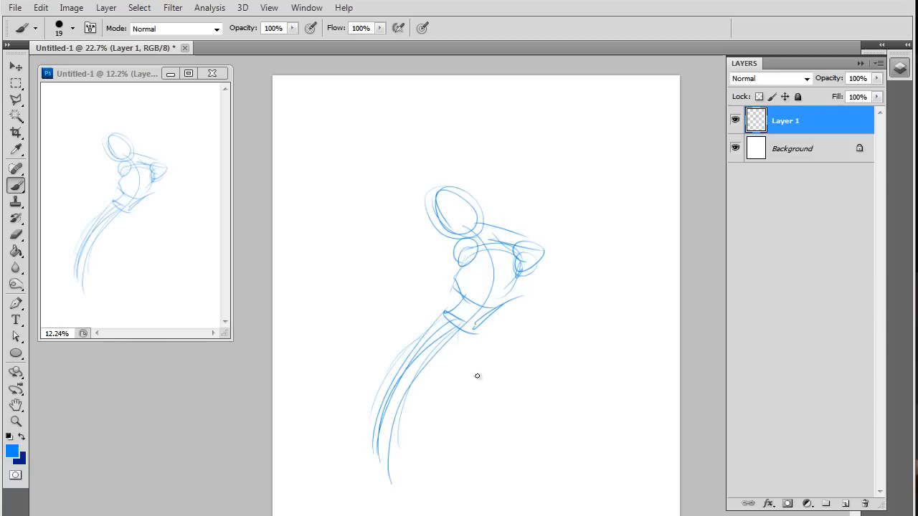
left_click_drag(476, 377, 566, 438)
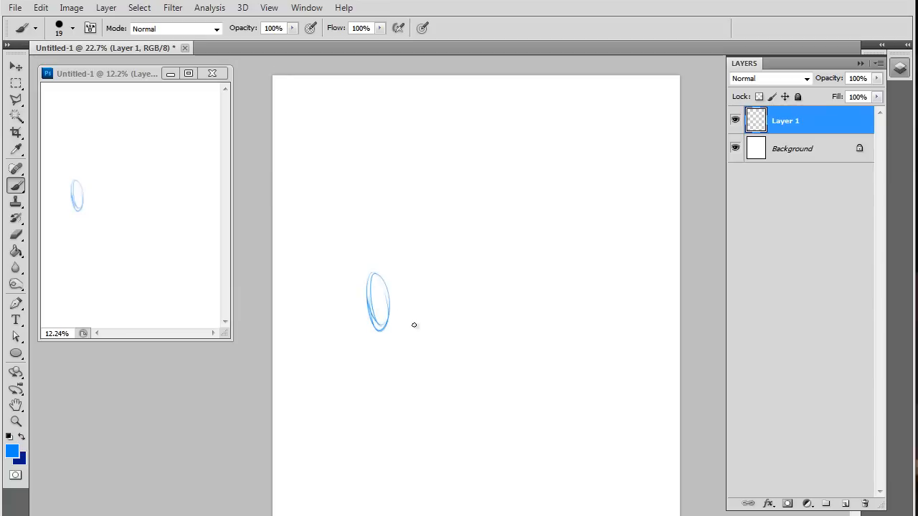
mouse_move(399, 318)
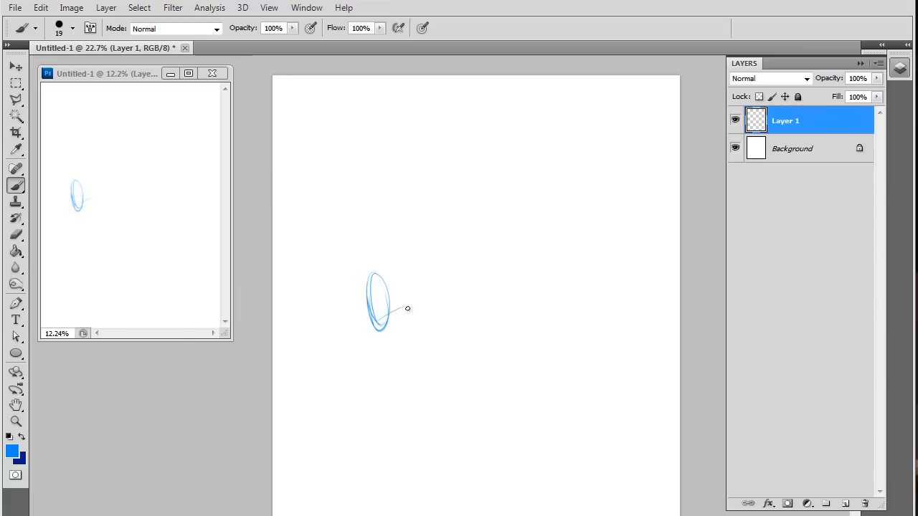
Step: Extend a long action line from the head oval, then wipe the pose with an 800 px eraser
left_click_drag(398, 308, 602, 334)
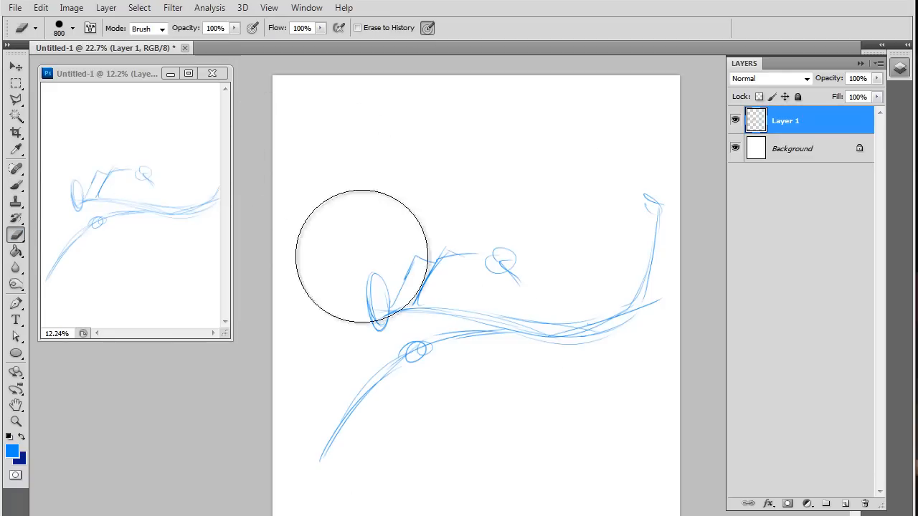
left_click_drag(362, 256, 651, 215)
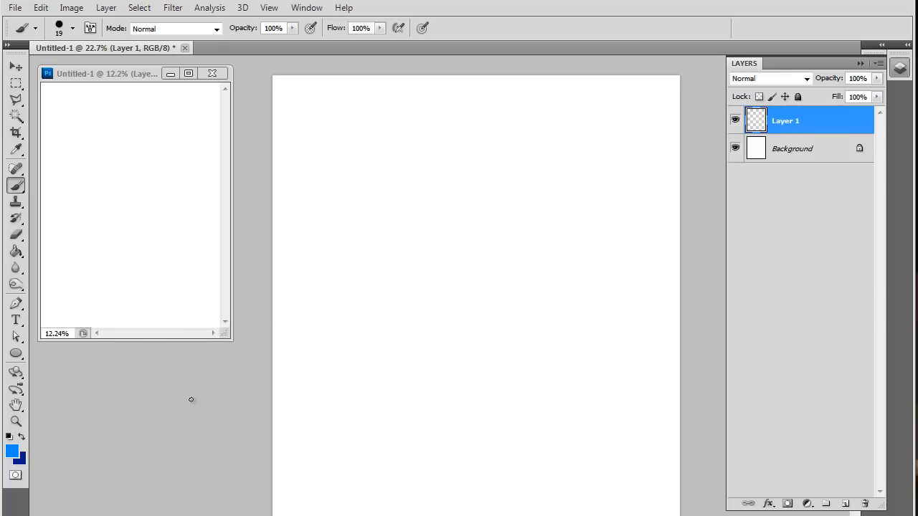
mouse_move(169, 403)
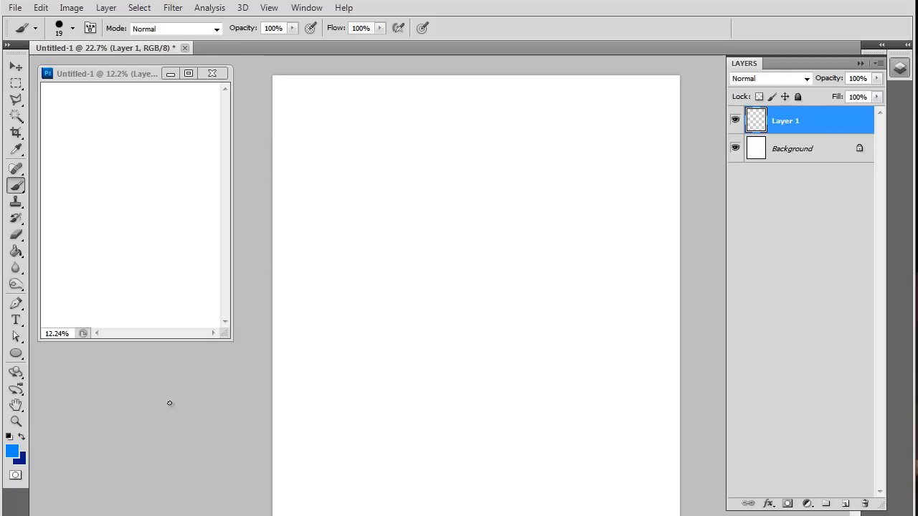
mouse_move(152, 145)
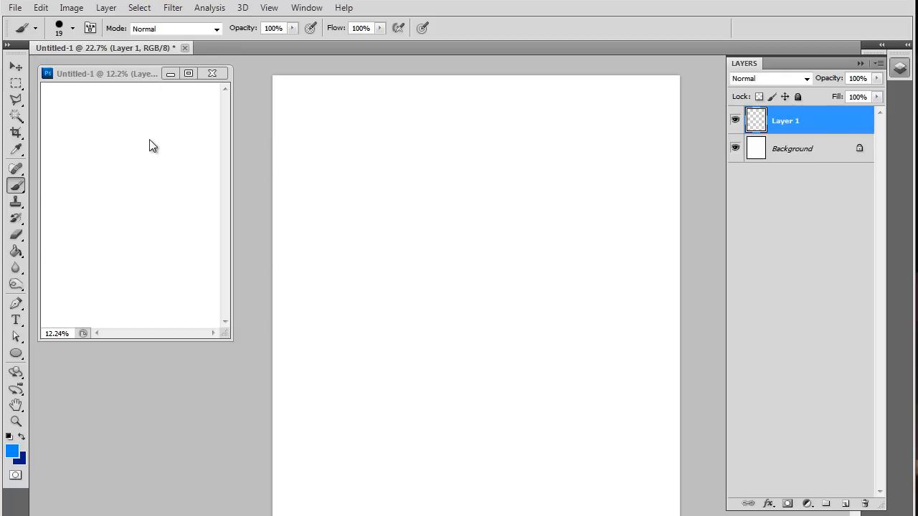